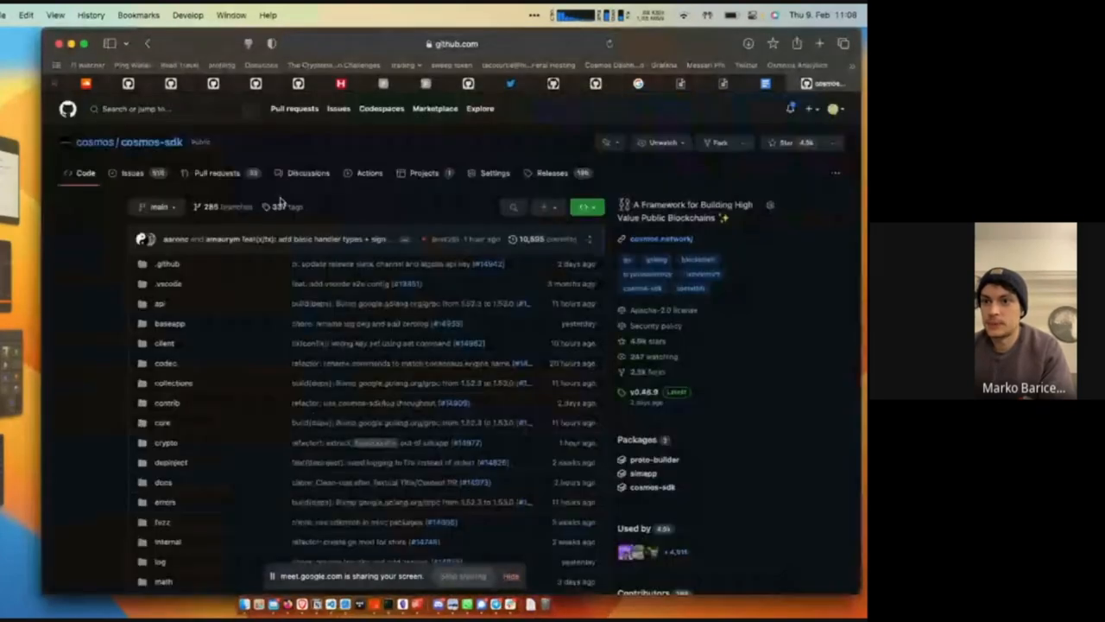
# Step: Open the Cosmos-SDK project's Sprint Board view from the repository's Projects and browse the sprint backlog
pyautogui.click(424, 173)
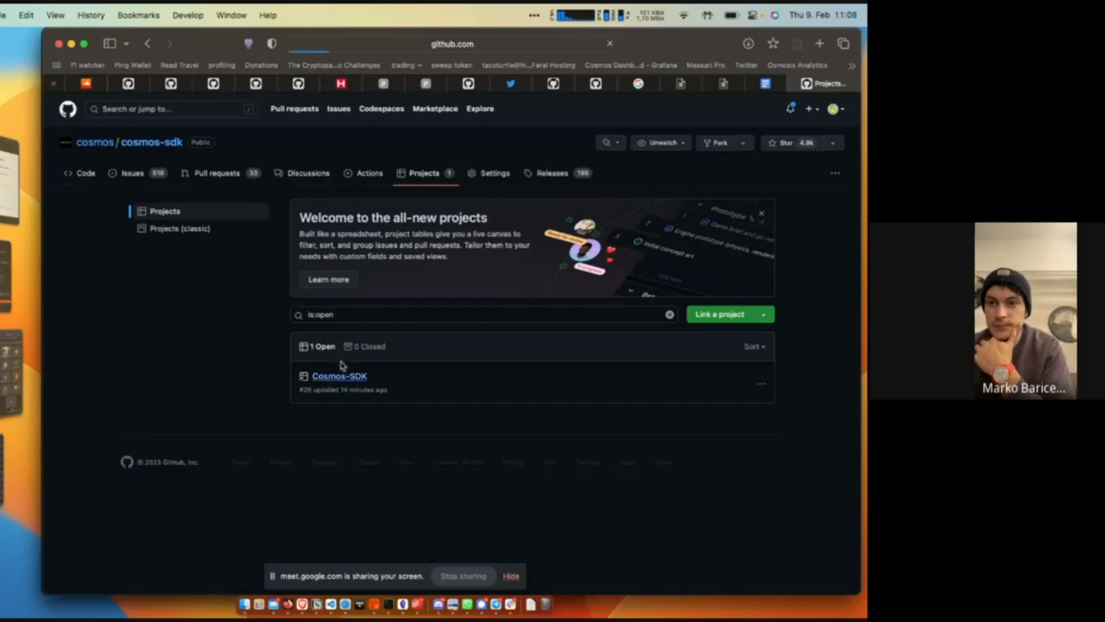
pyautogui.click(339, 376)
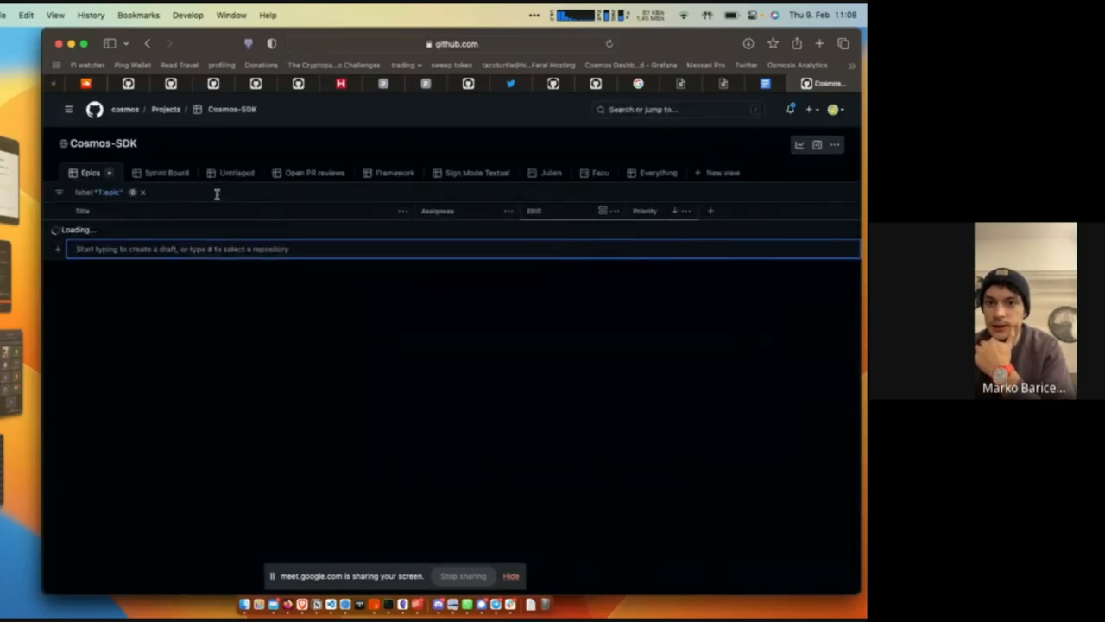
pyautogui.click(153, 172)
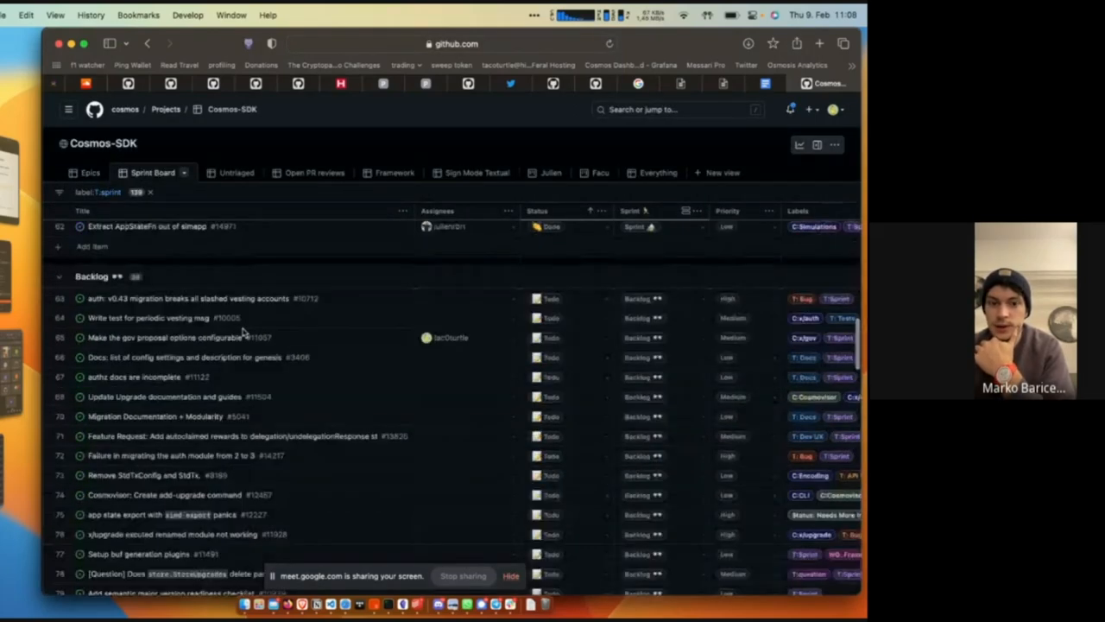
pyautogui.scroll(-3)
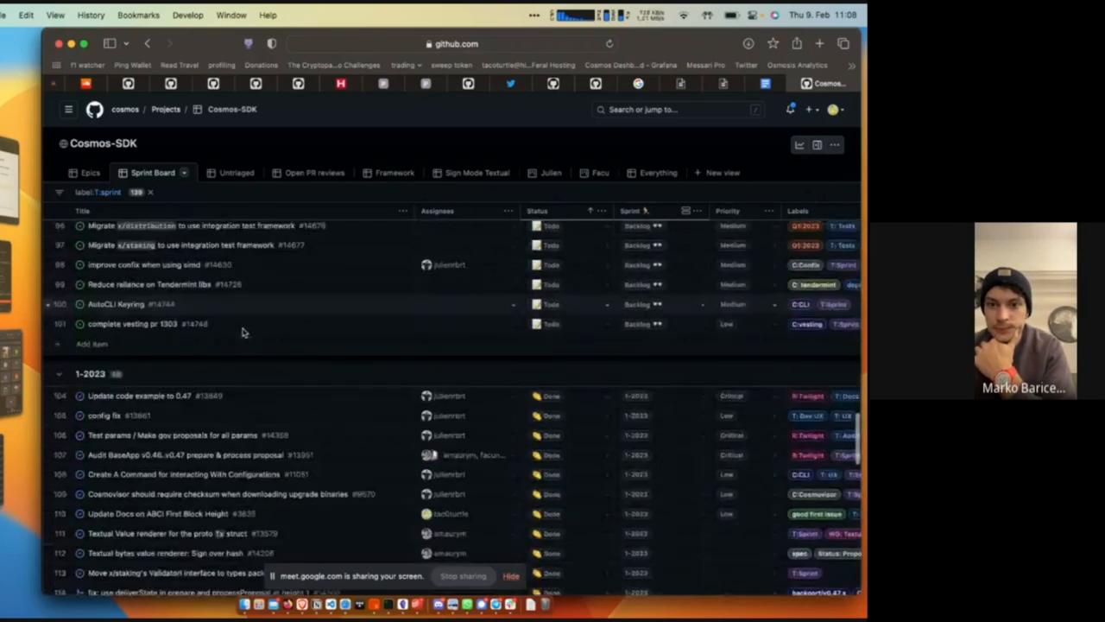
pyautogui.scroll(-3)
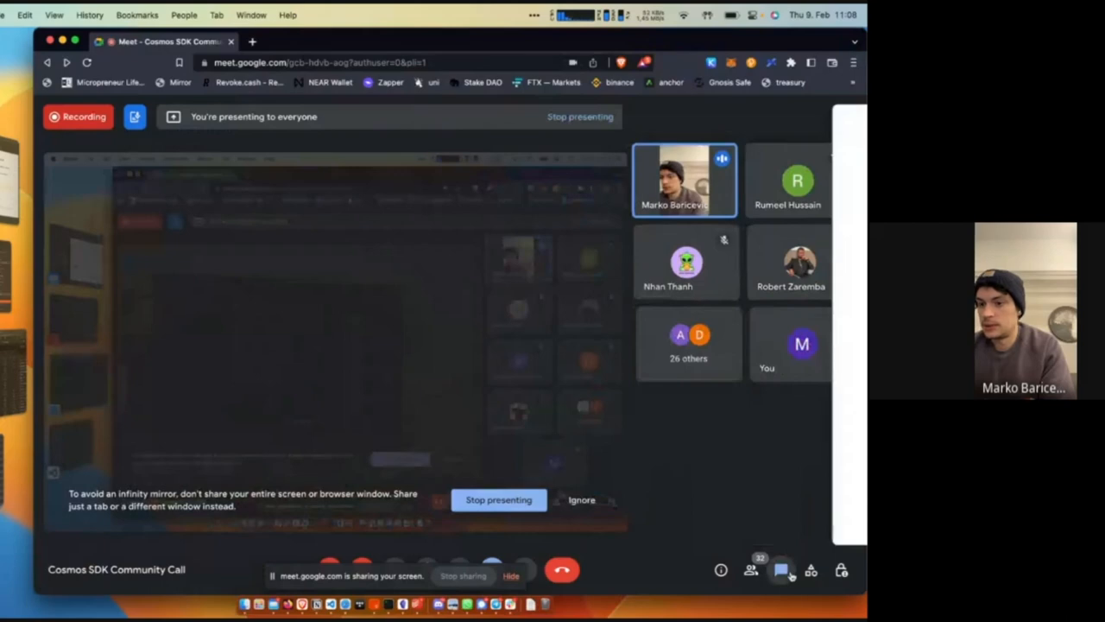
# Step: Check the Google Meet call, then return to the Sprint Board's completed 1-2023 sprint items
pyautogui.click(781, 569)
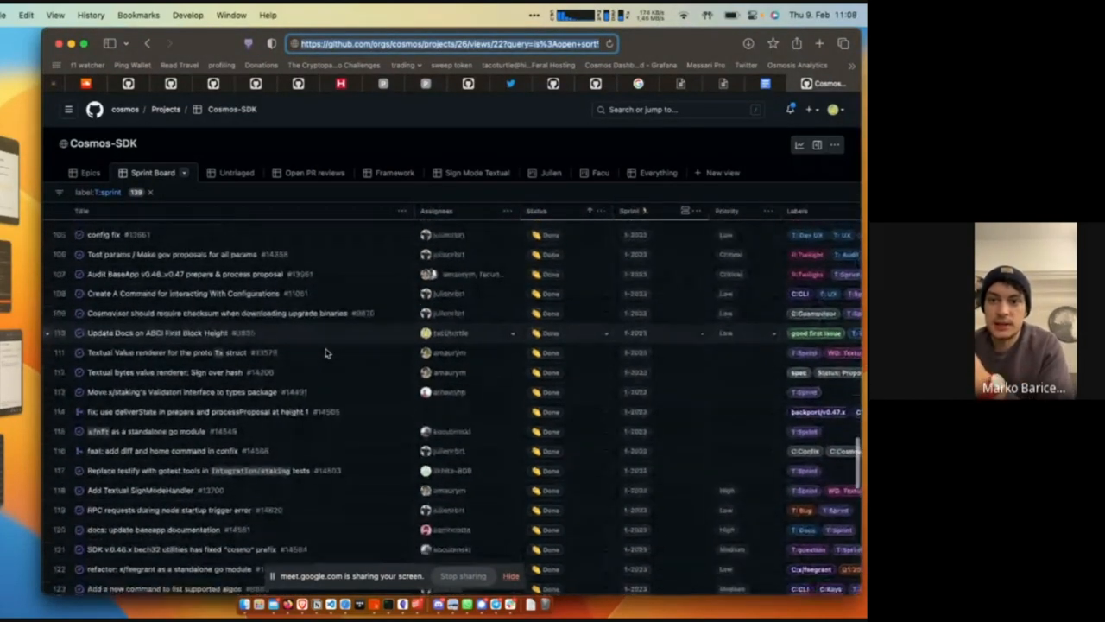
pyautogui.scroll(-3)
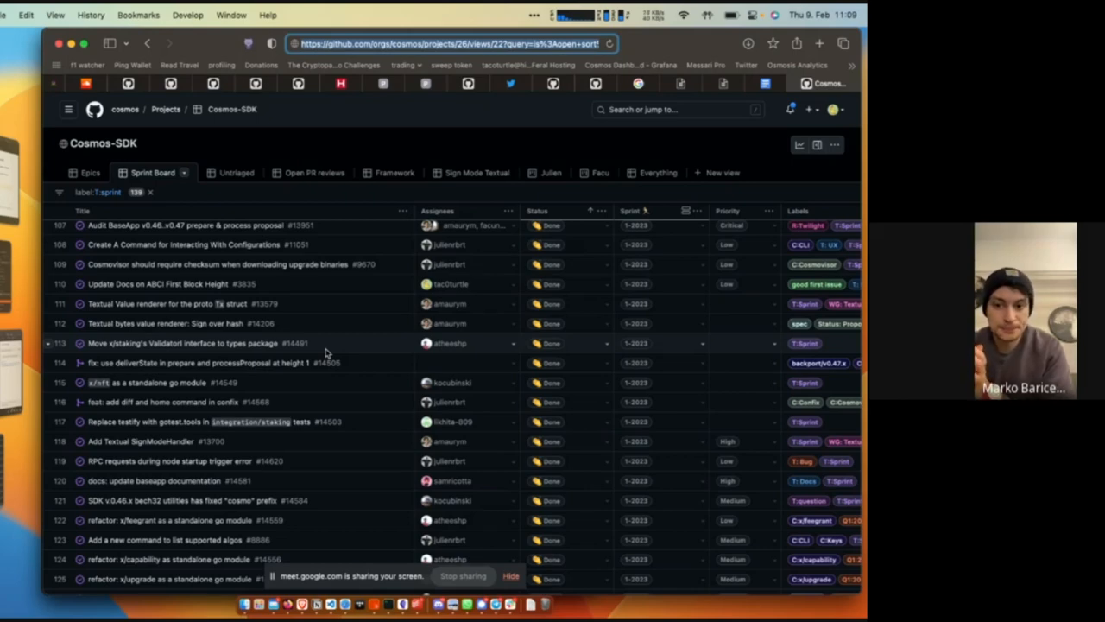
pyautogui.scroll(-3)
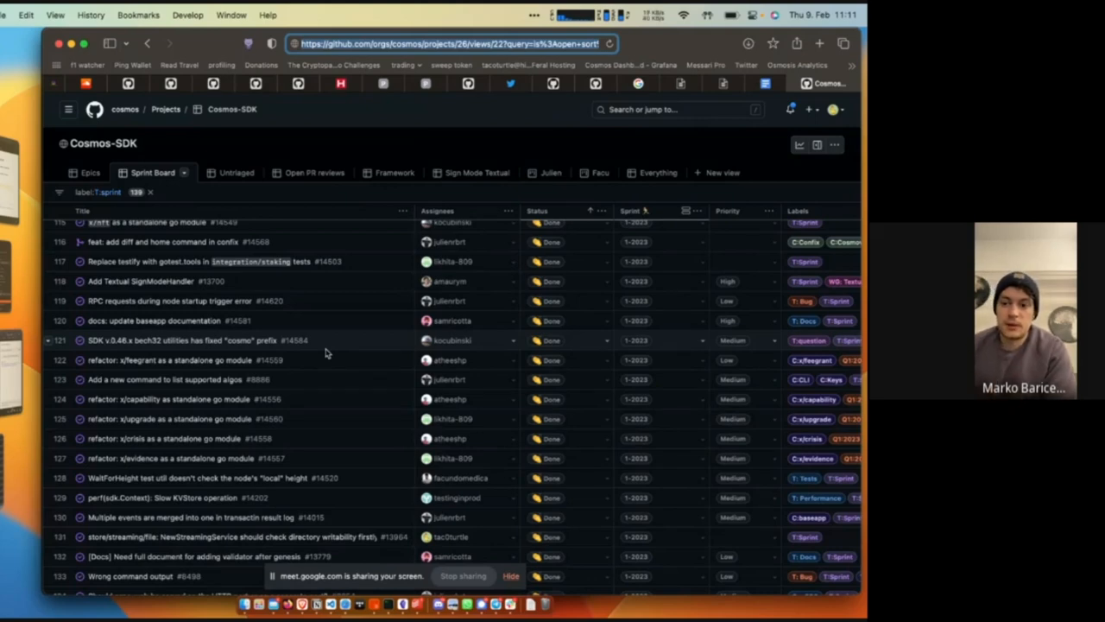
pyautogui.scroll(-3)
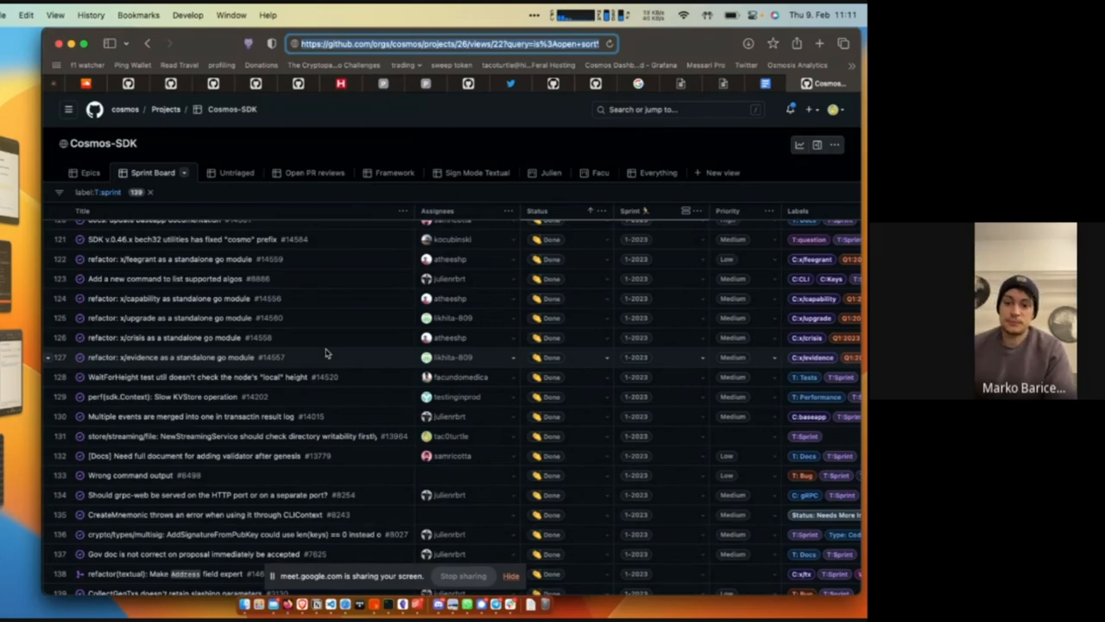
pyautogui.scroll(-3)
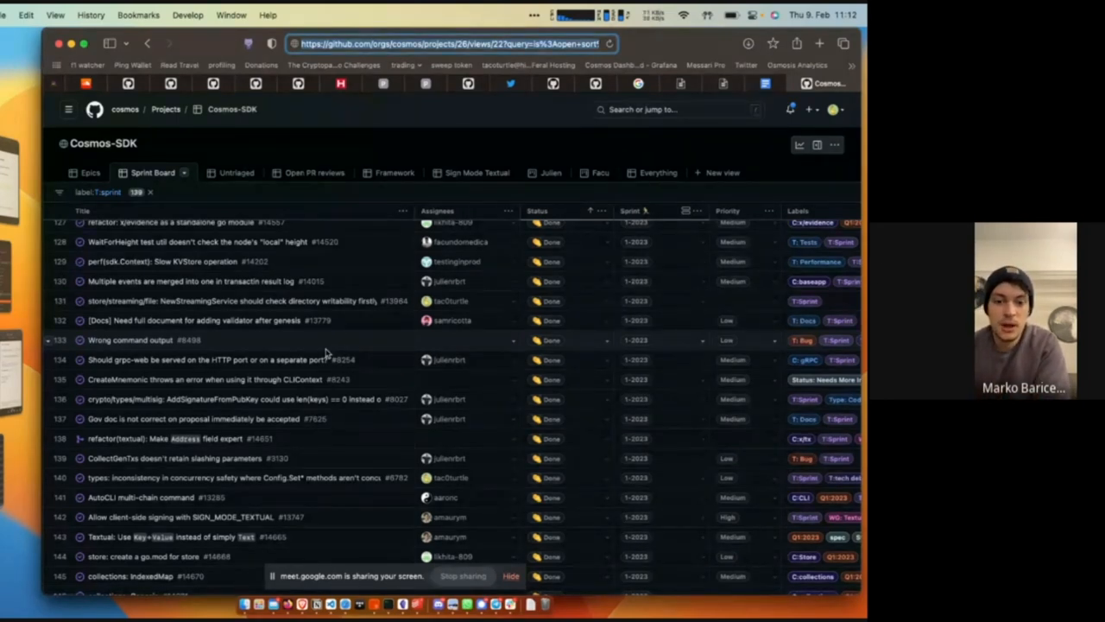
pyautogui.scroll(-3)
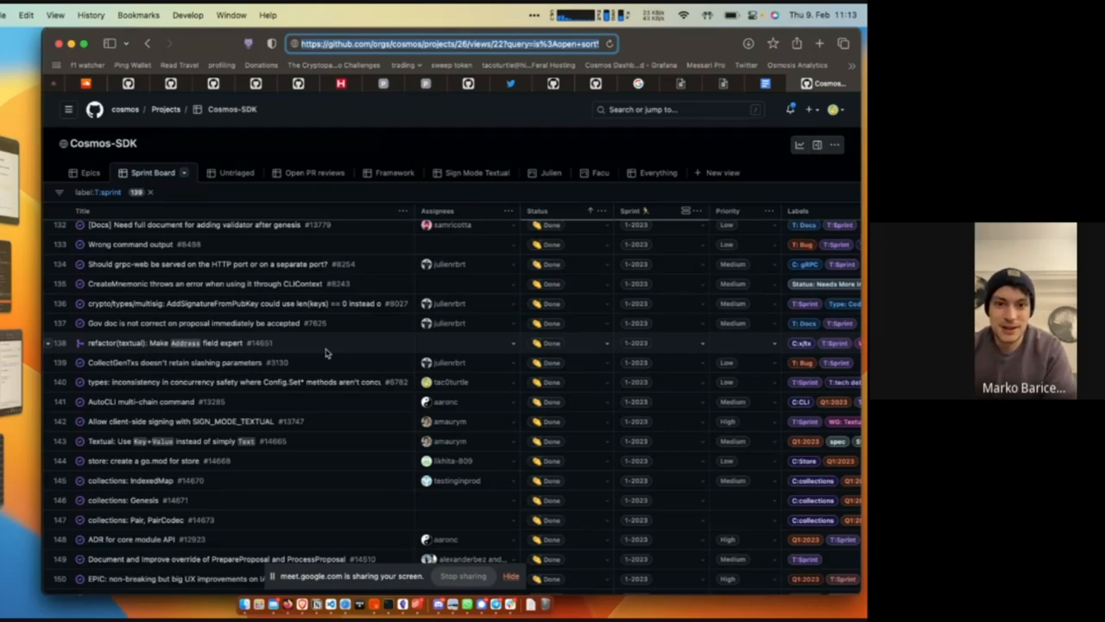
pyautogui.scroll(-3)
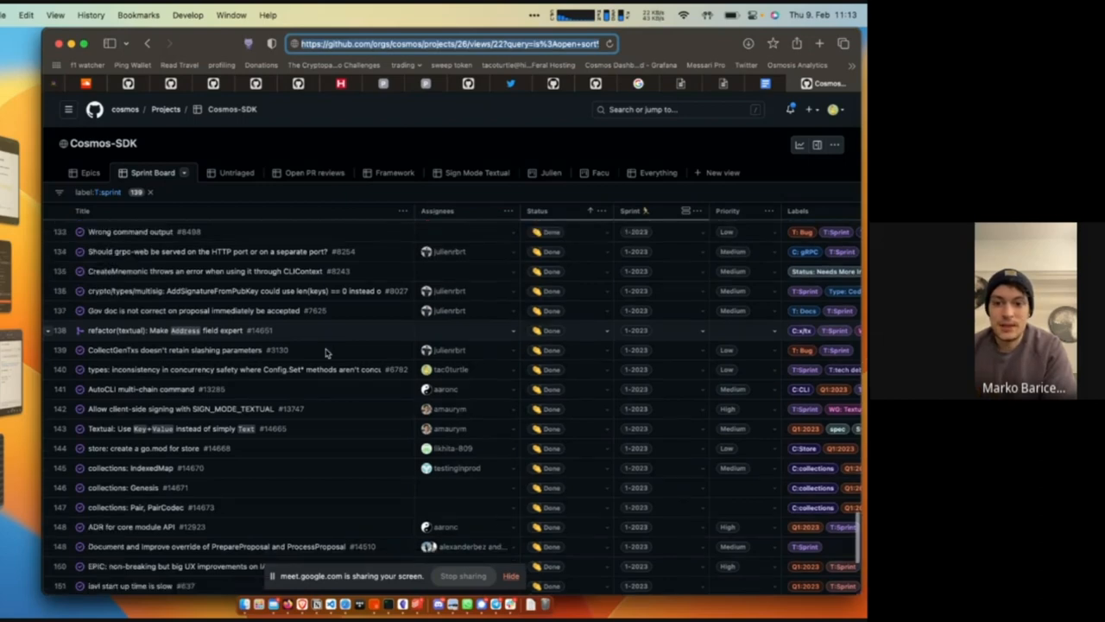
pyautogui.scroll(-3)
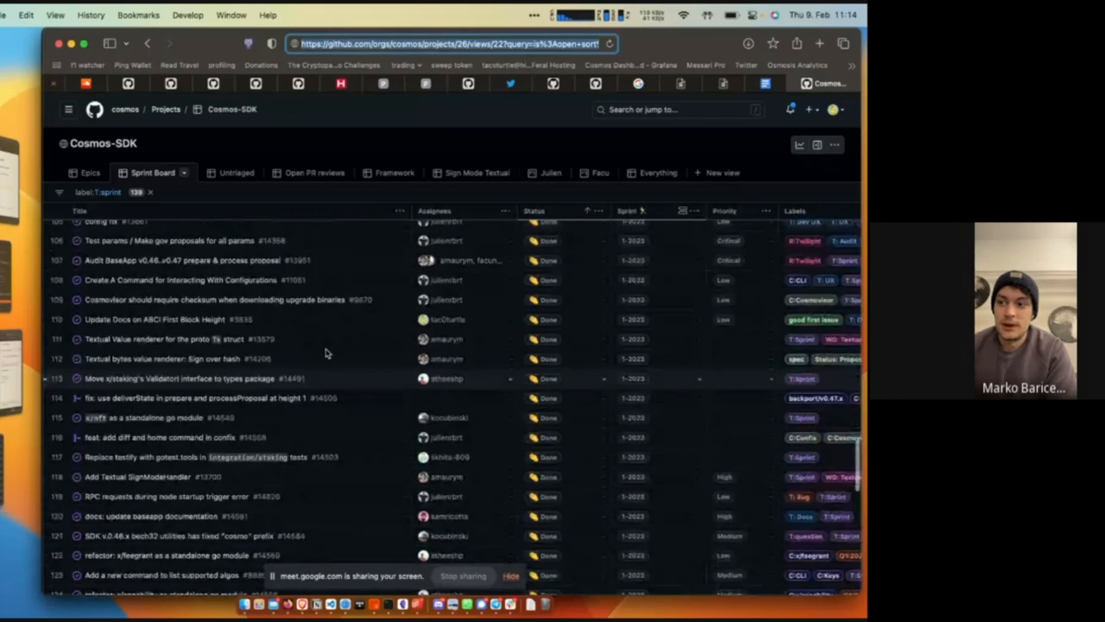
# Step: Scroll the cosmos organization page to pinned repositories like cosmos-sdk, gaia, cosmjs and ibc-go
pyautogui.scroll(-3)
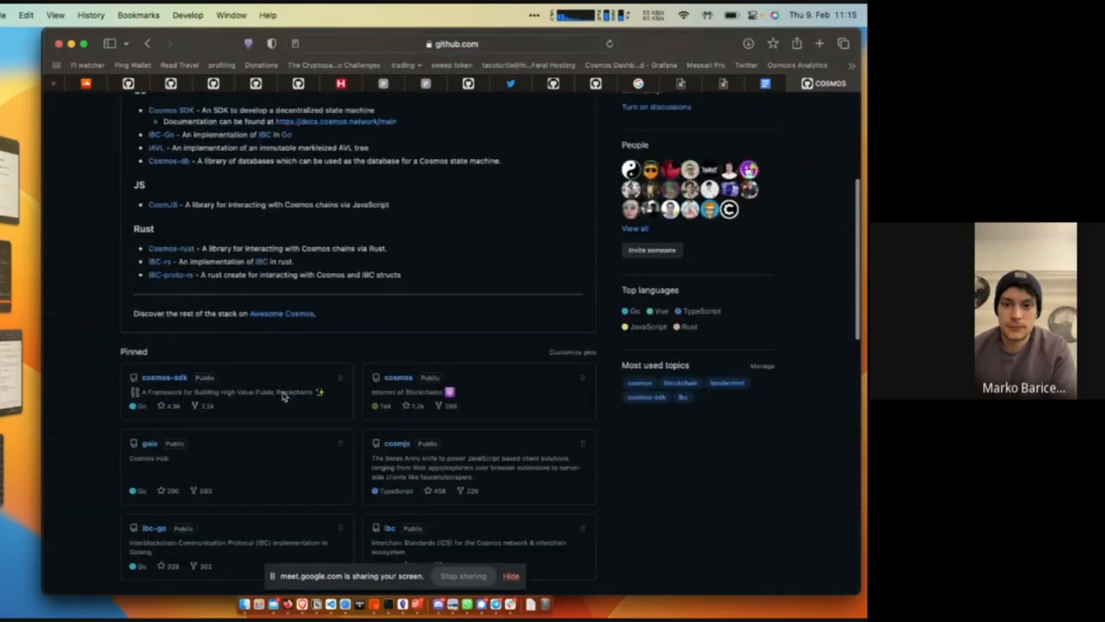
# Step: Open the pinned cosmos-sdk repository and its ROADMAP.md file
pyautogui.click(164, 378)
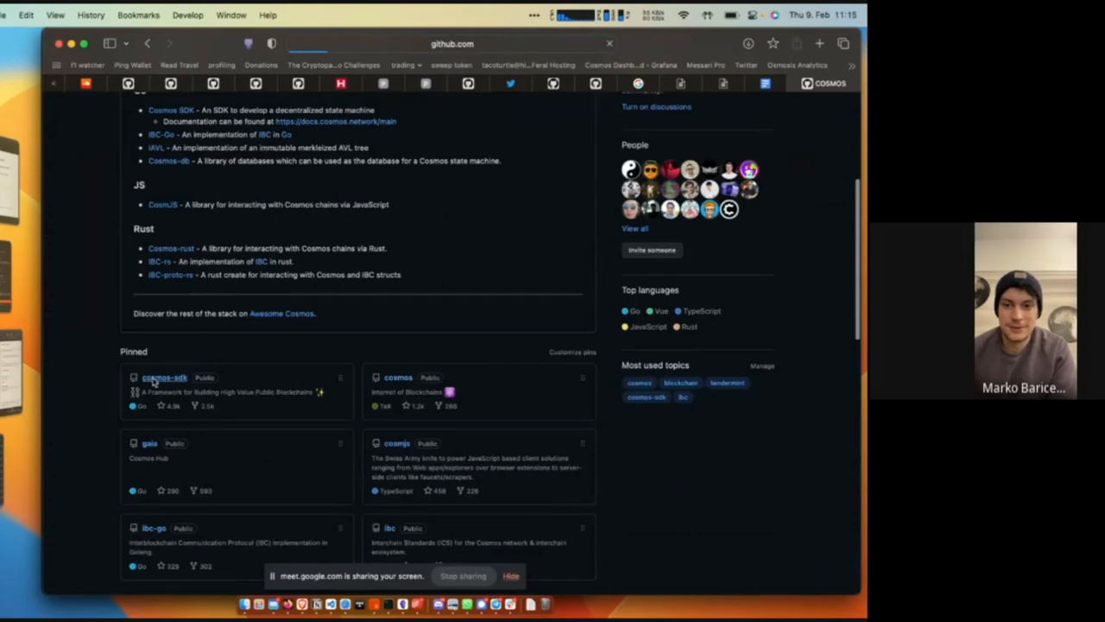
pyautogui.click(164, 377)
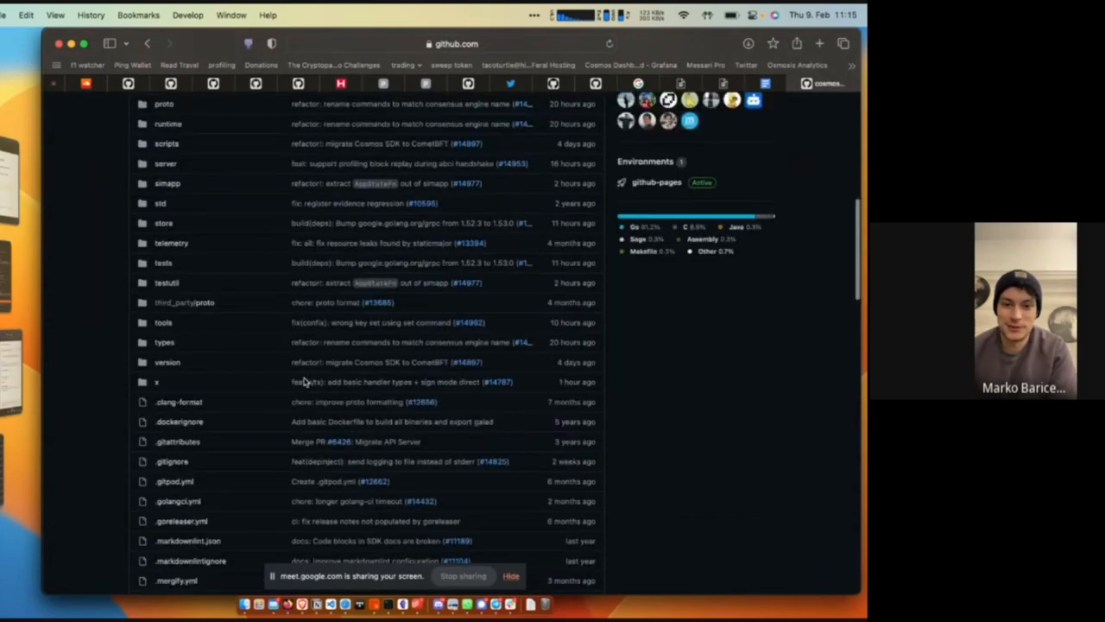
pyautogui.scroll(-3)
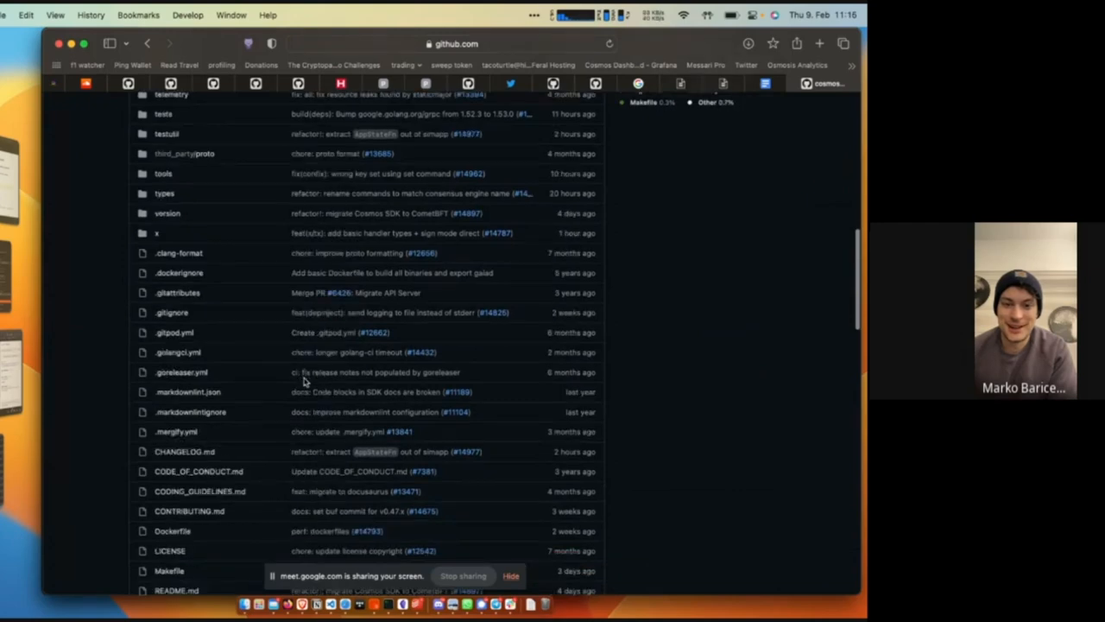
pyautogui.scroll(-3)
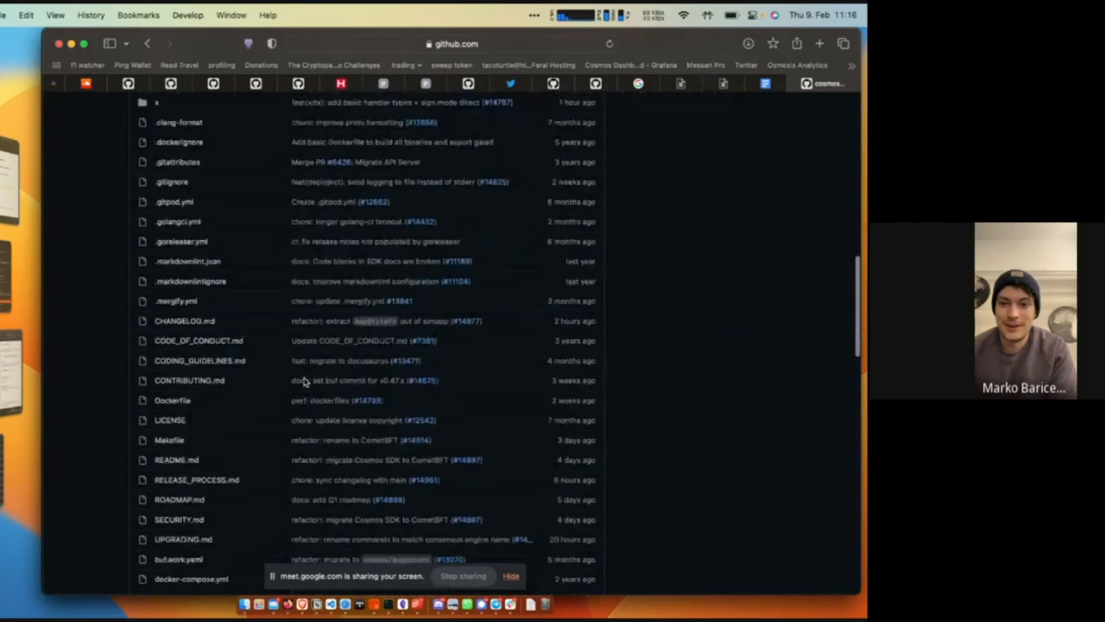
pyautogui.scroll(-3)
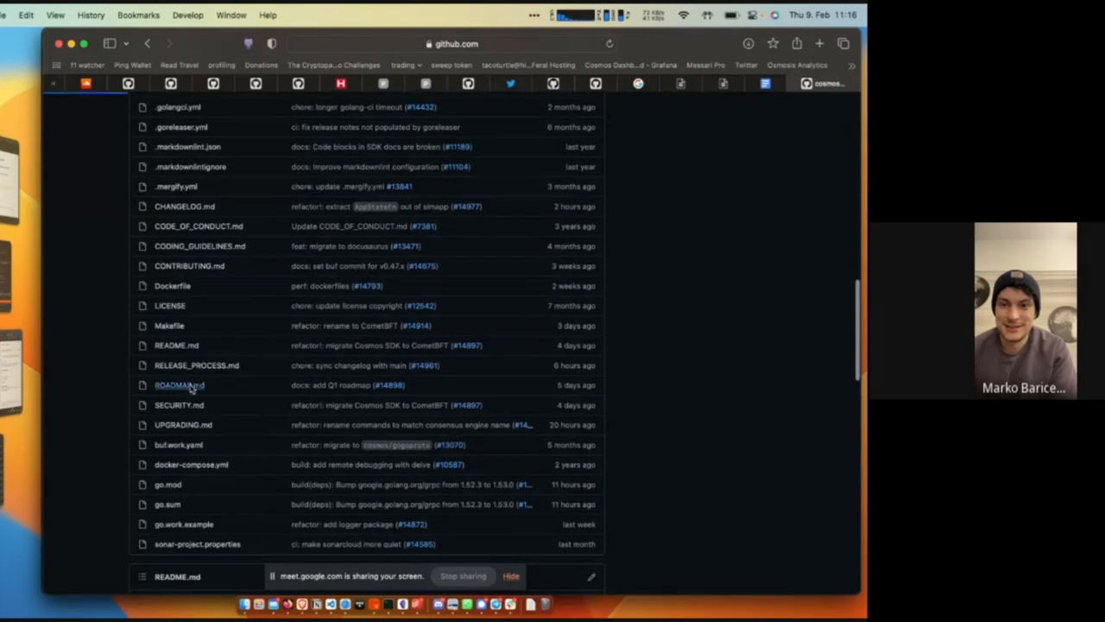
pyautogui.click(179, 385)
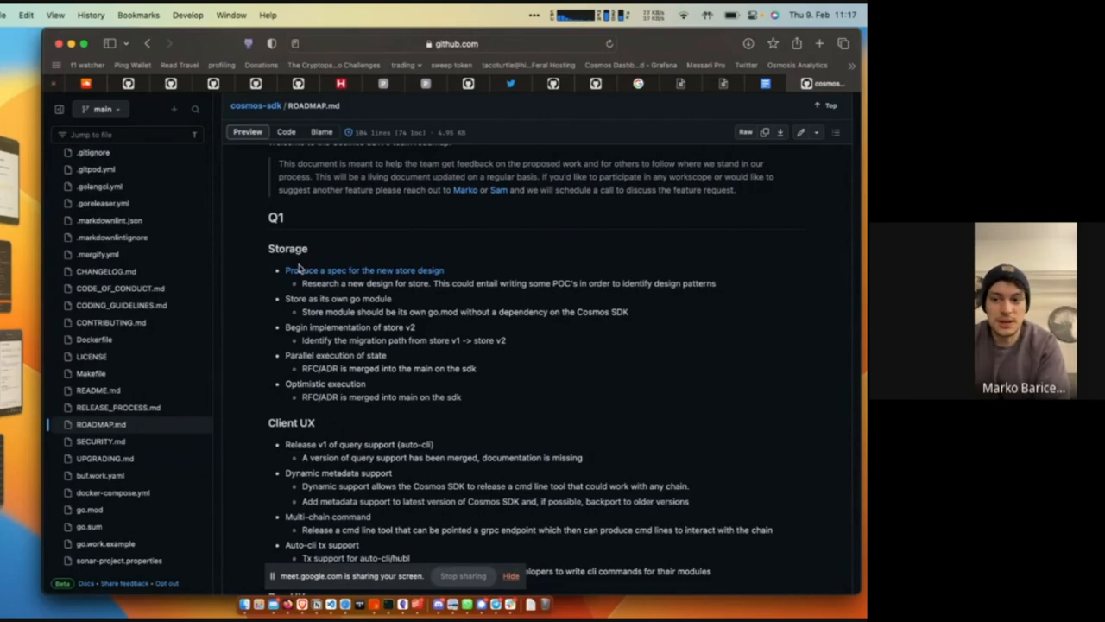
# Step: Scroll ROADMAP.md to the Dev UX goals: collections v1, sign mode textual, Core API, ADR-033
pyautogui.scroll(-3)
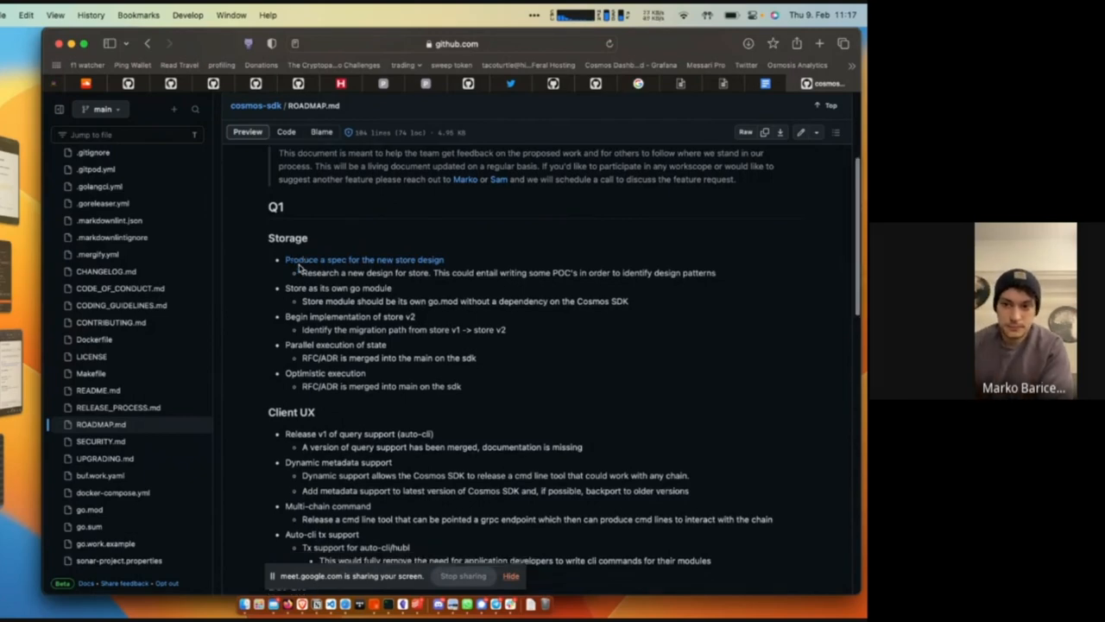
pyautogui.scroll(-3)
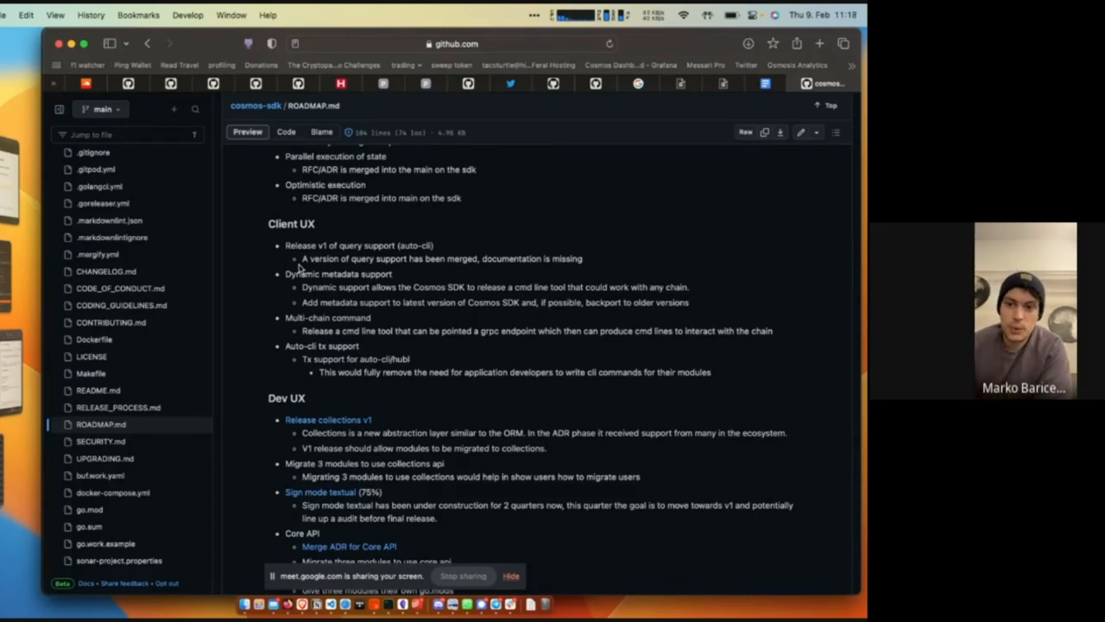
pyautogui.scroll(-3)
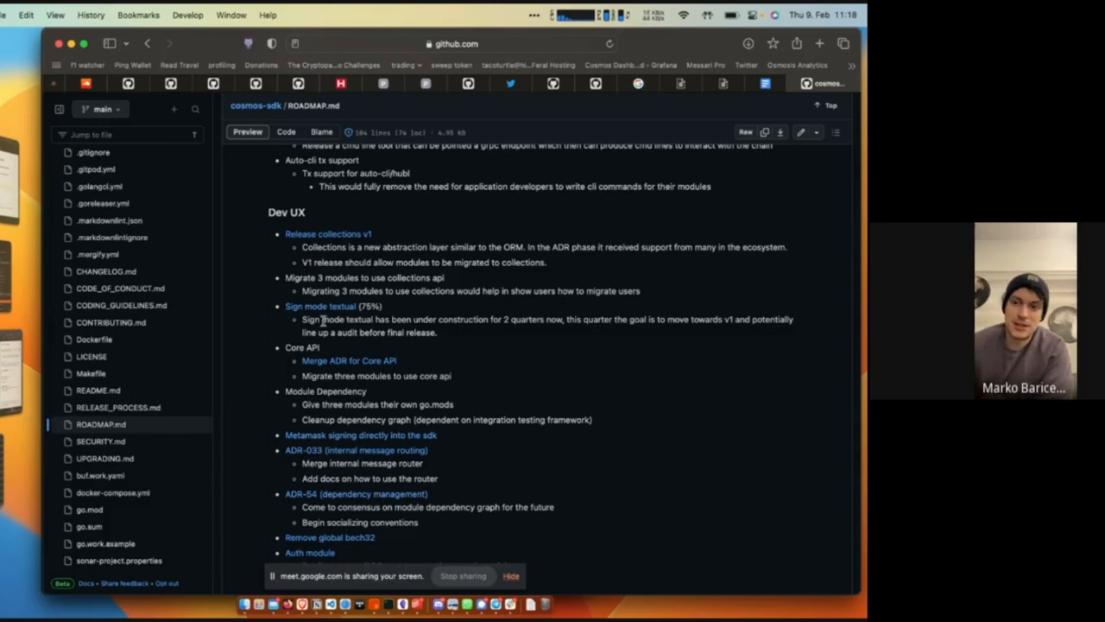
# Step: Scroll to the lower Dev UX items through Auth module and Amino JSON encoder
pyautogui.scroll(-3)
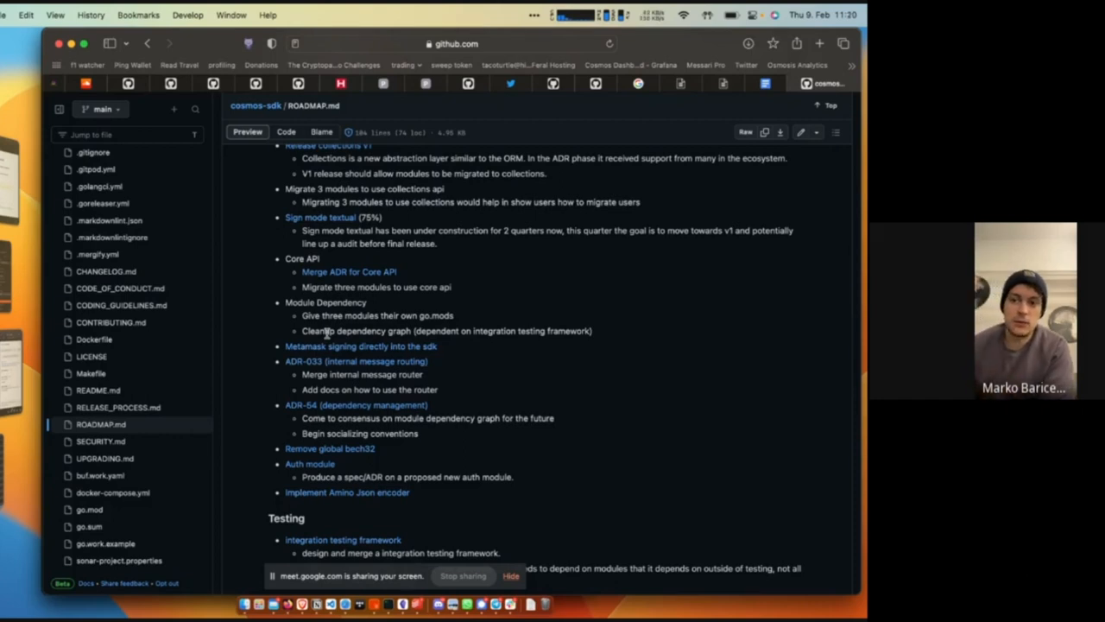
# Step: Scroll to the Testing section on the integration testing framework
pyautogui.scroll(-3)
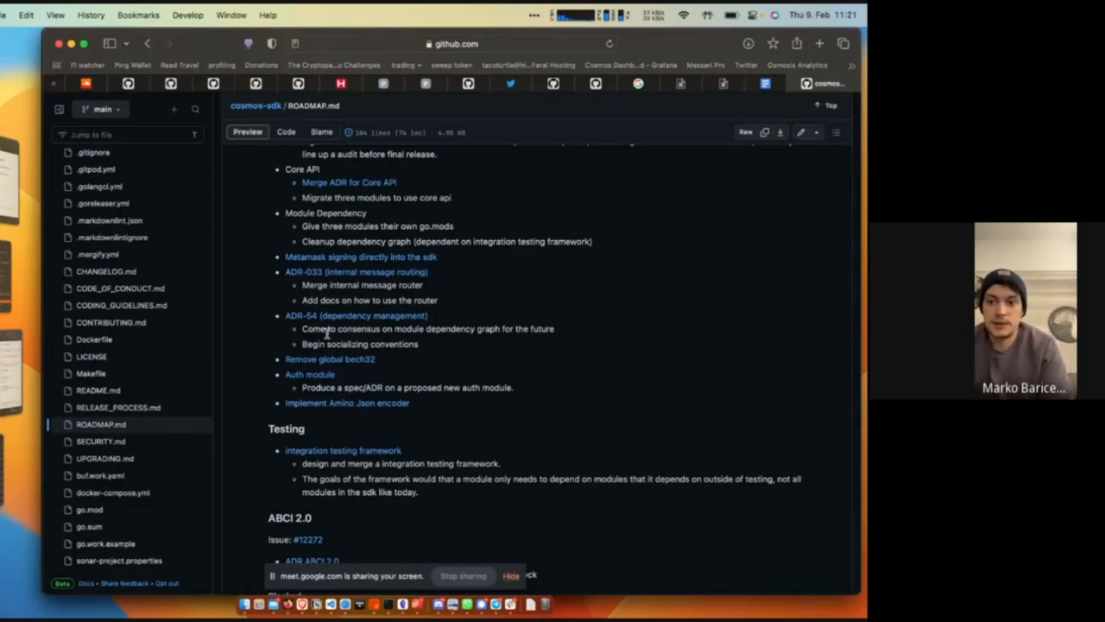
# Step: Scroll to the full ABCI 2.0 section with its ADR task and blocked integration item
pyautogui.scroll(-3)
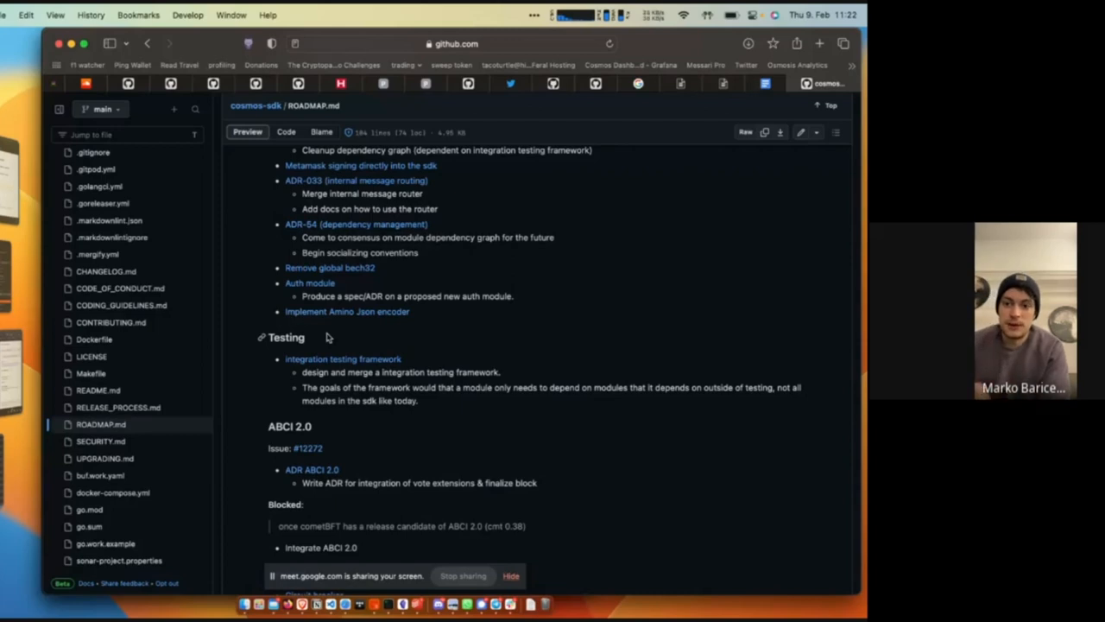
# Step: Scroll to the Security section listing the circuit breaker module for SDK 0.45–0.47
pyautogui.scroll(-3)
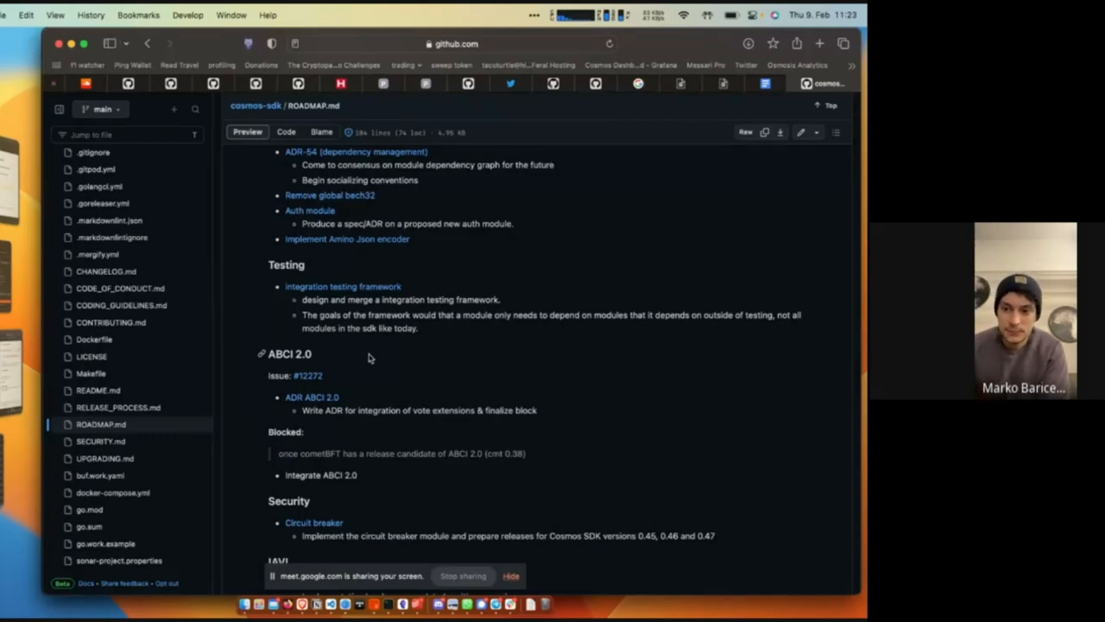
pyautogui.scroll(-3)
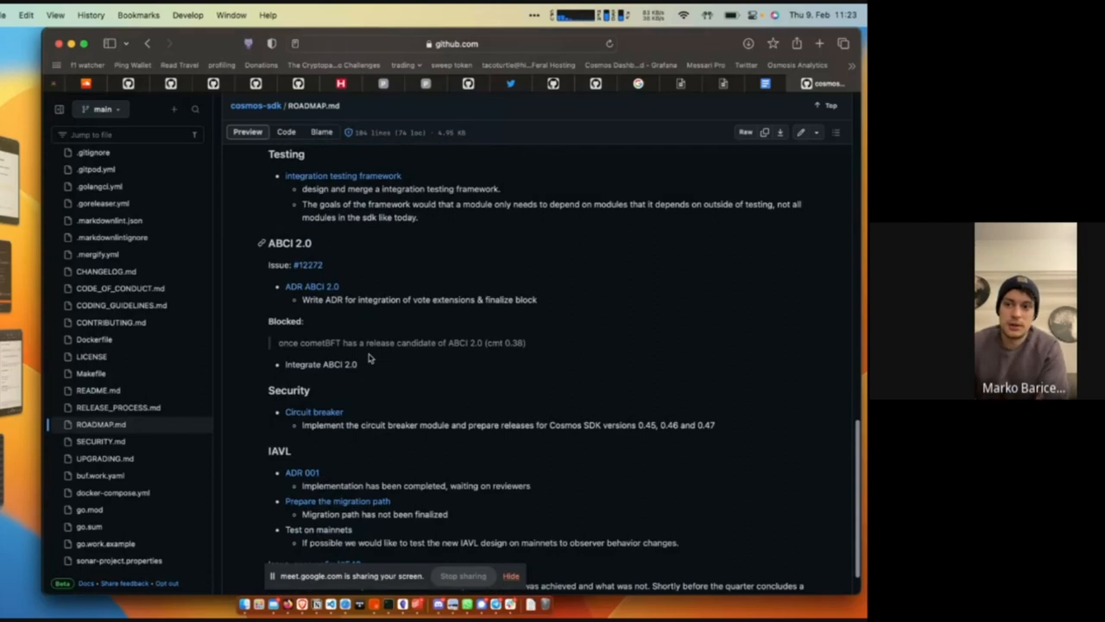
pyautogui.scroll(-3)
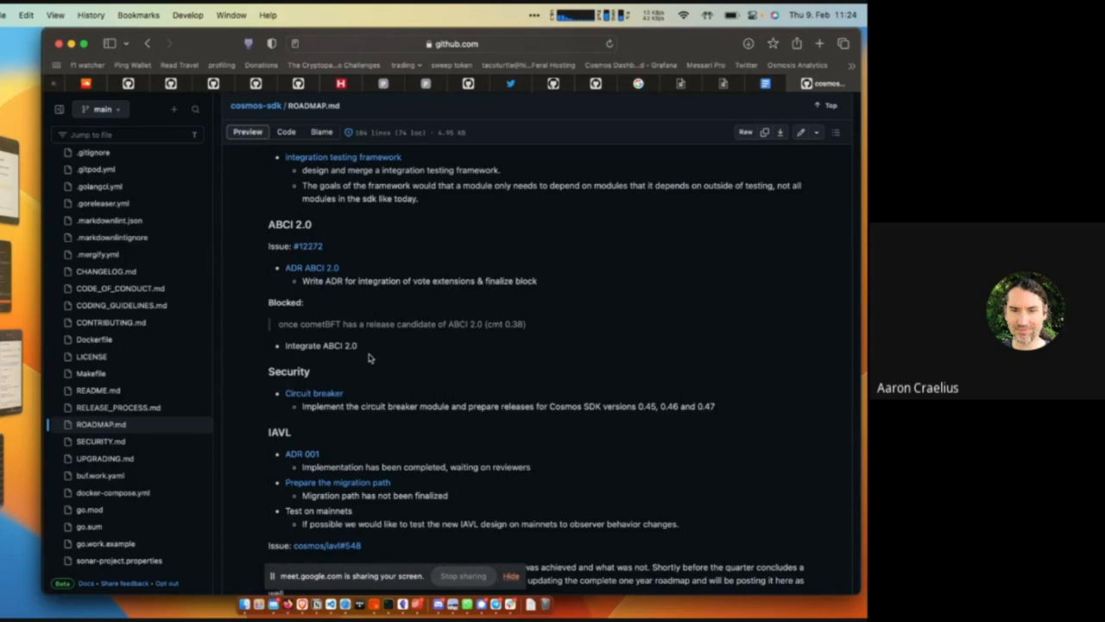
pyautogui.moveTo(666, 20)
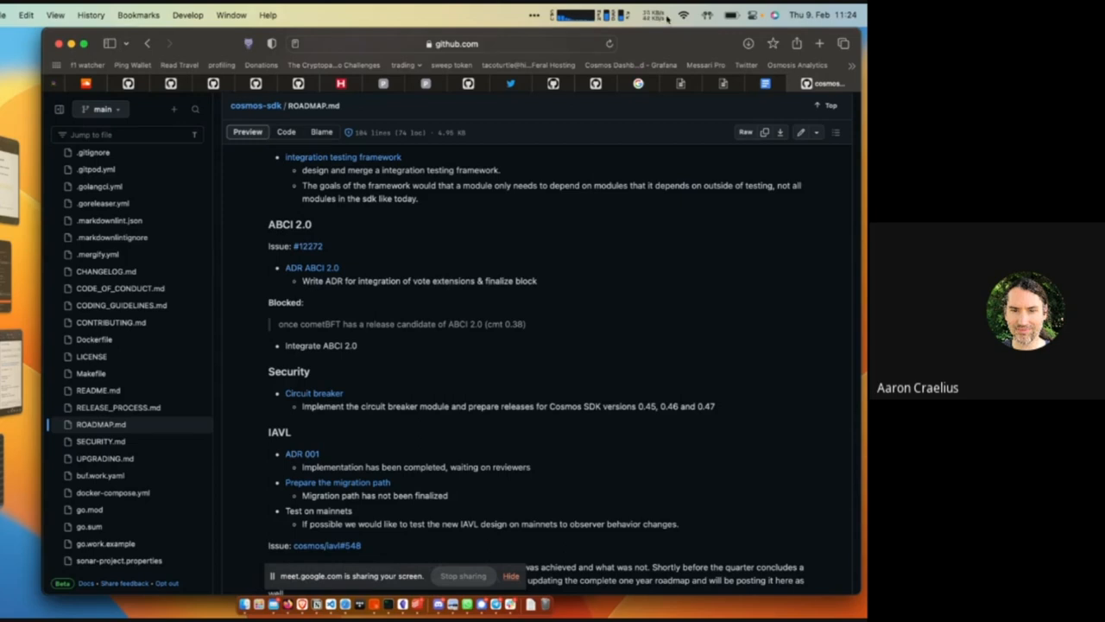
pyautogui.click(707, 14)
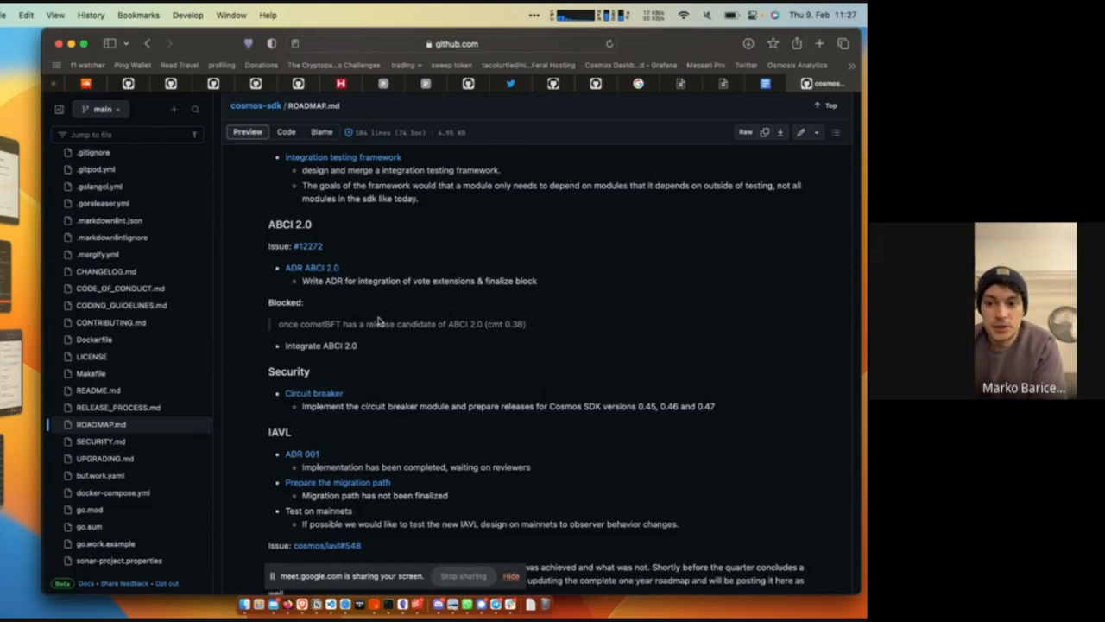
pyautogui.scroll(-3)
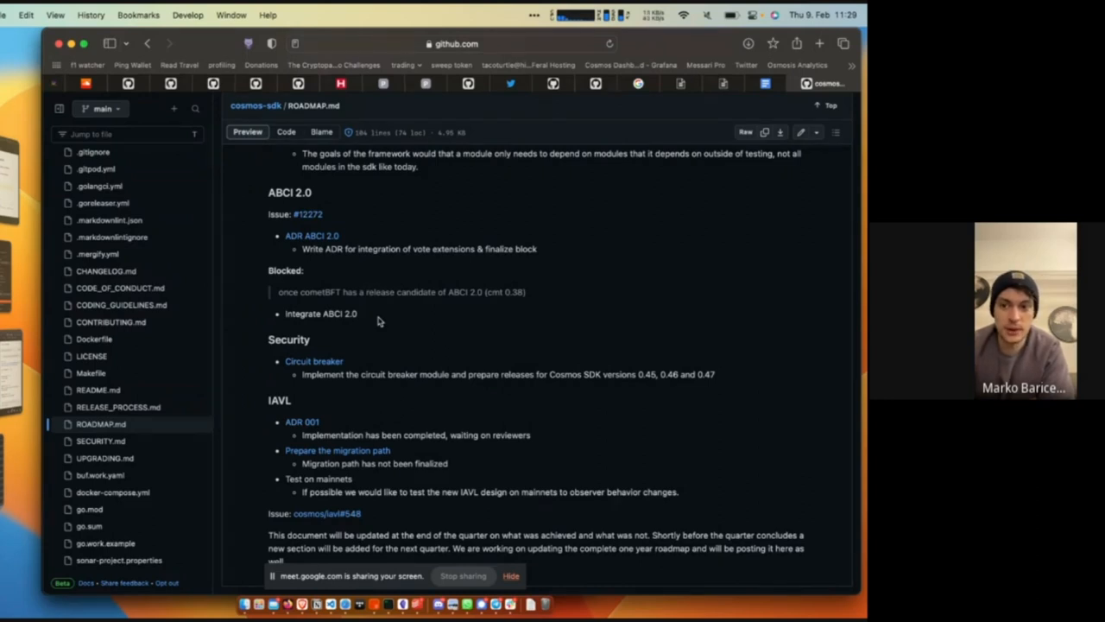
pyautogui.scroll(-3)
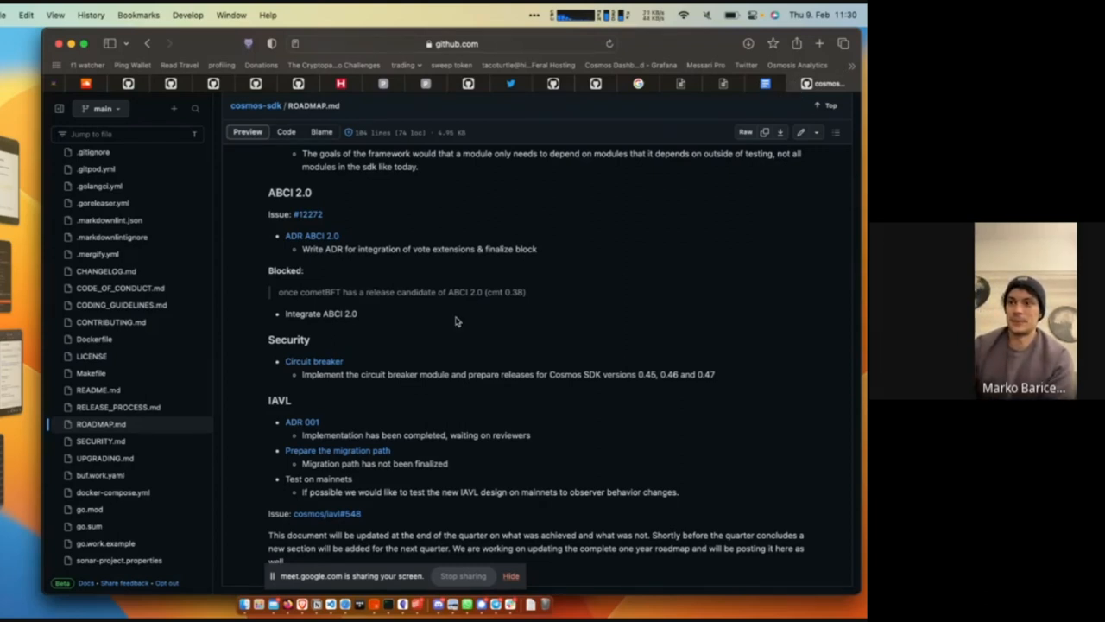
# Step: Open the cosmos-sdk pull requests list showing 33 open PRs
pyautogui.click(737, 83)
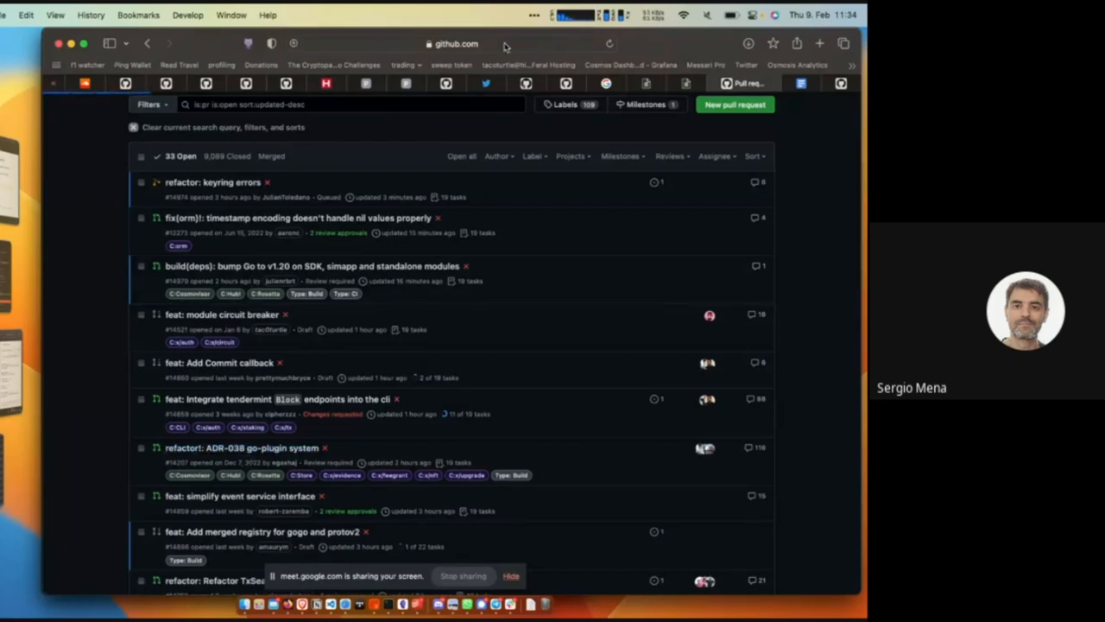
# Step: Post a Meet chat message saying the linked PR is the final one needing merge
pyautogui.click(242, 447)
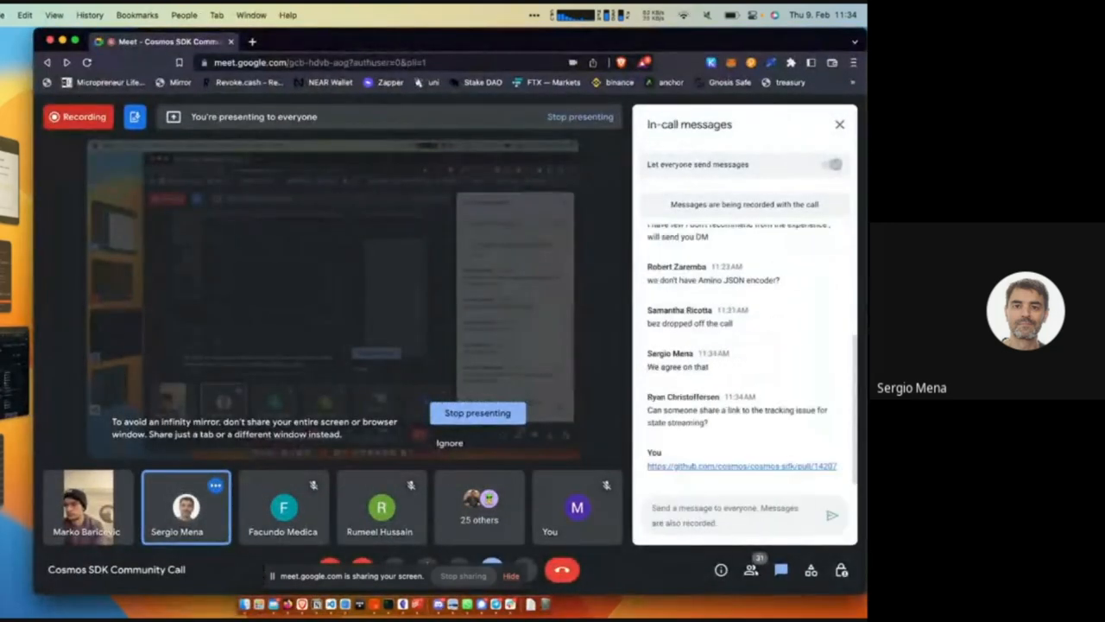
pyautogui.write('this is the final pr')
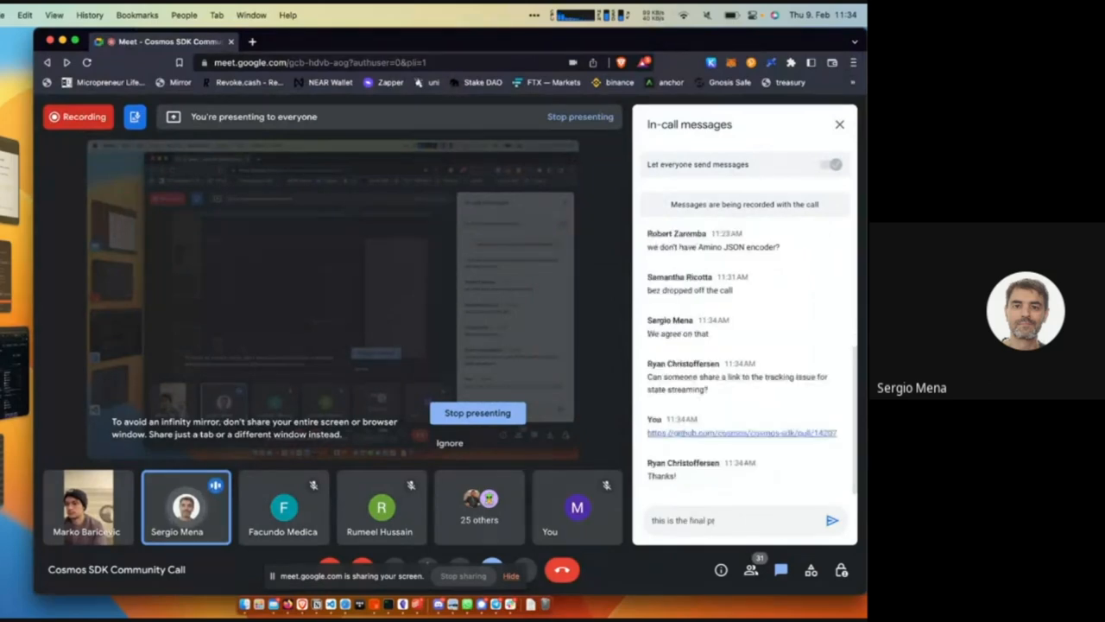
pyautogui.write('that is needed')
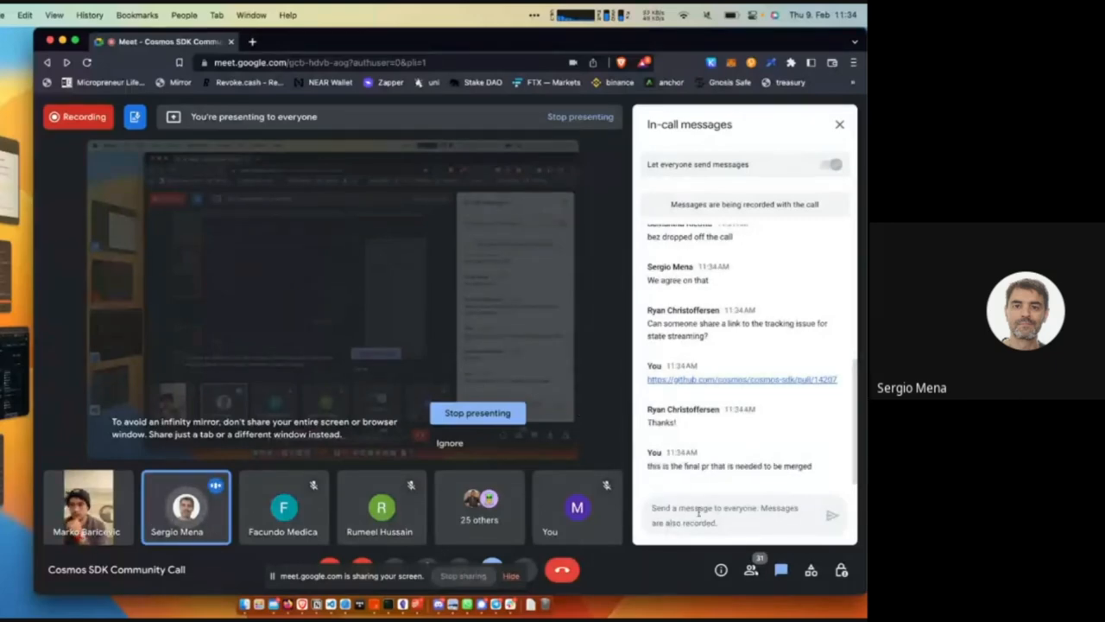
pyautogui.moveTo(691, 179)
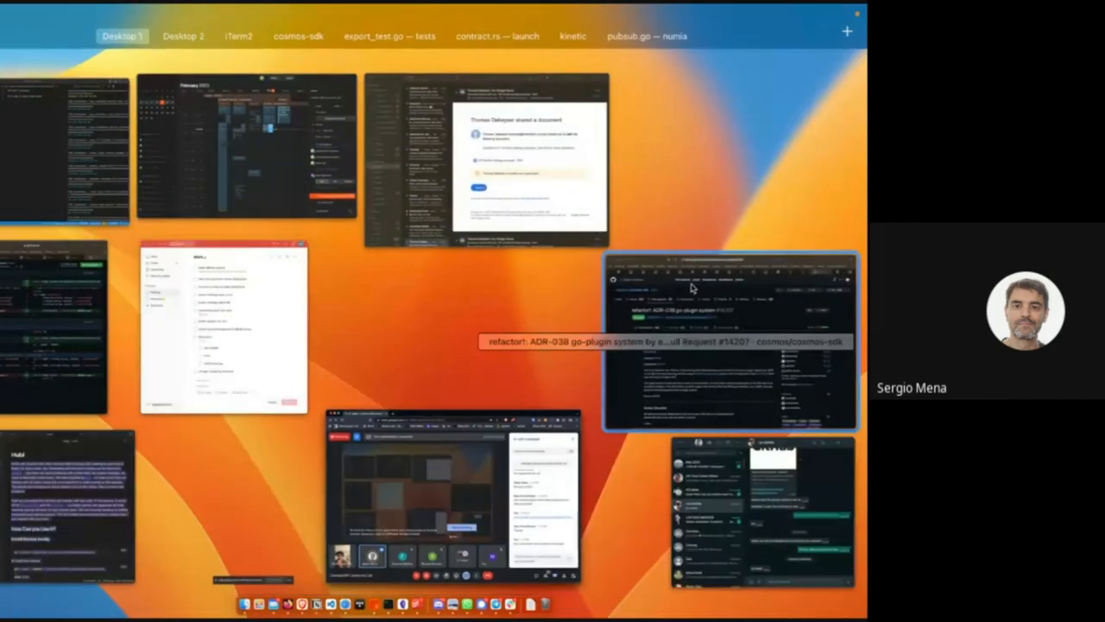
# Step: Bring the Safari HackMD agenda forward and tick the Auth discussion item
pyautogui.click(730, 341)
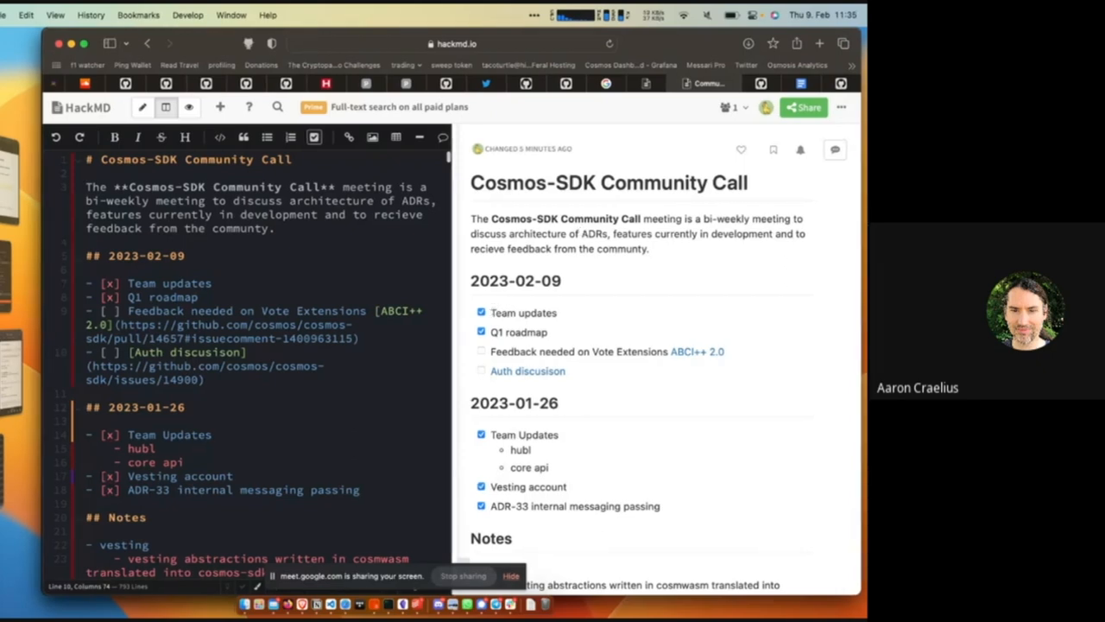
pyautogui.click(743, 83)
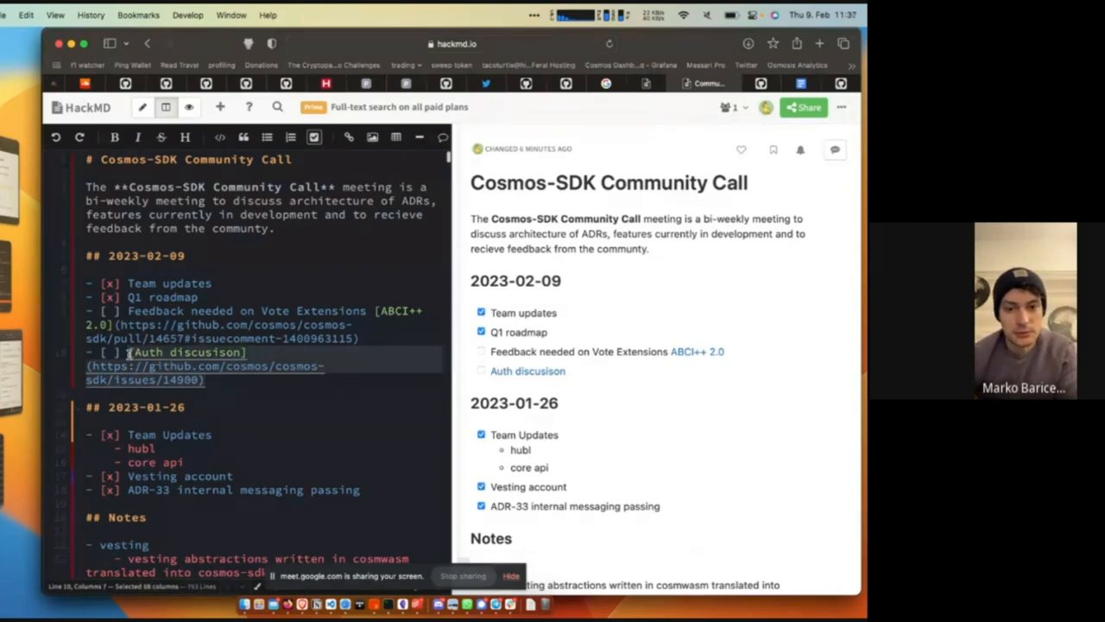
pyautogui.moveTo(507, 302)
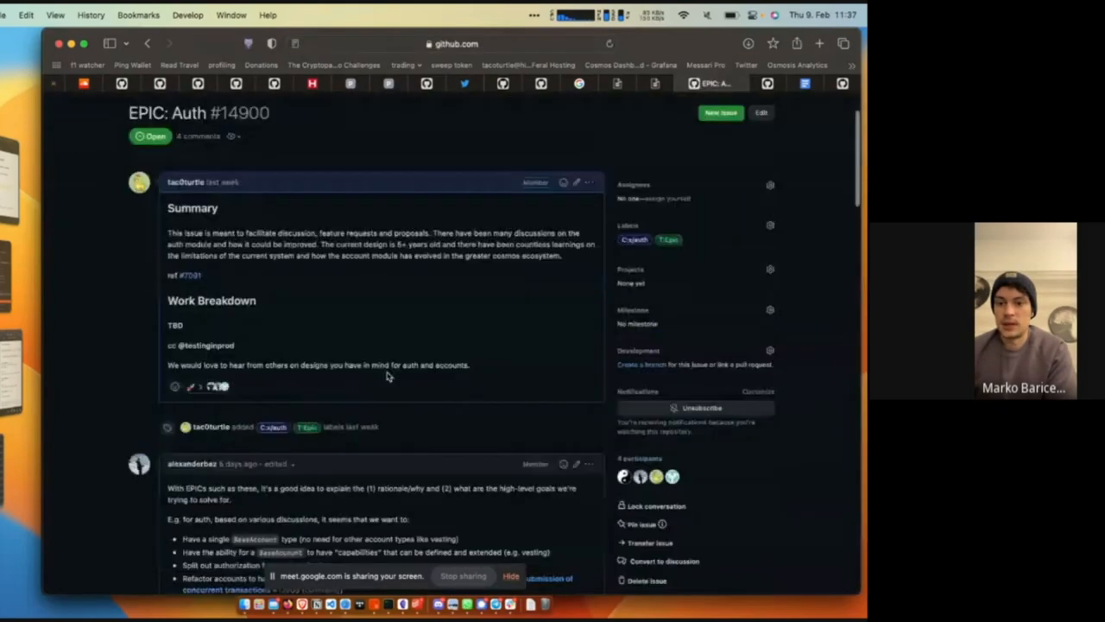
# Step: Scroll through the EPIC: Auth #14900 proposal and its replies on authv2 and accounts modules
pyautogui.scroll(-3)
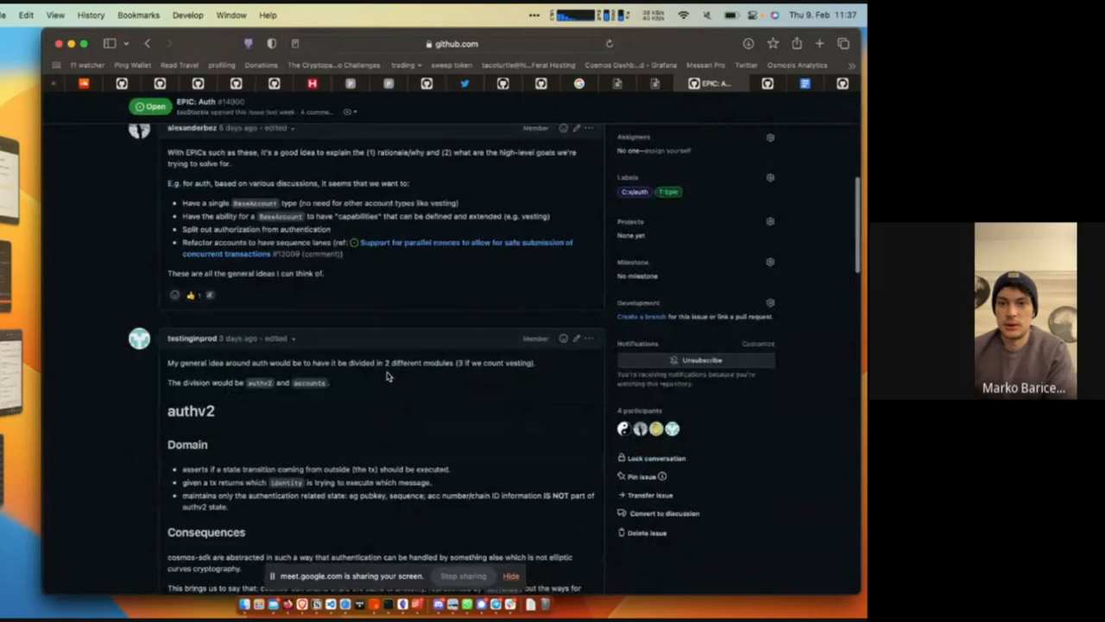
pyautogui.scroll(-3)
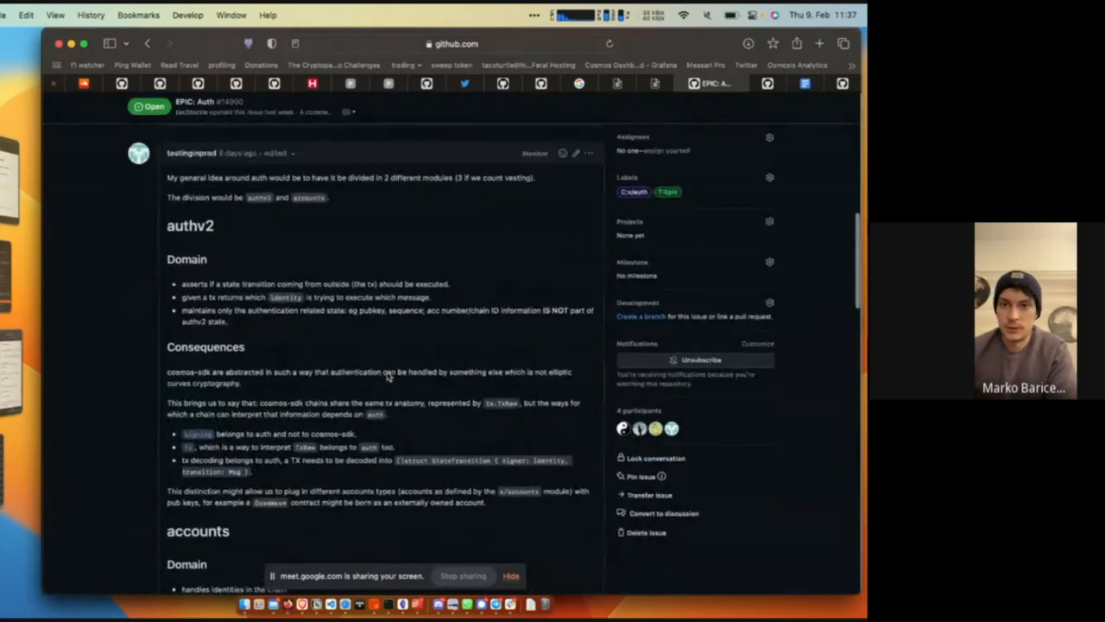
pyautogui.scroll(-3)
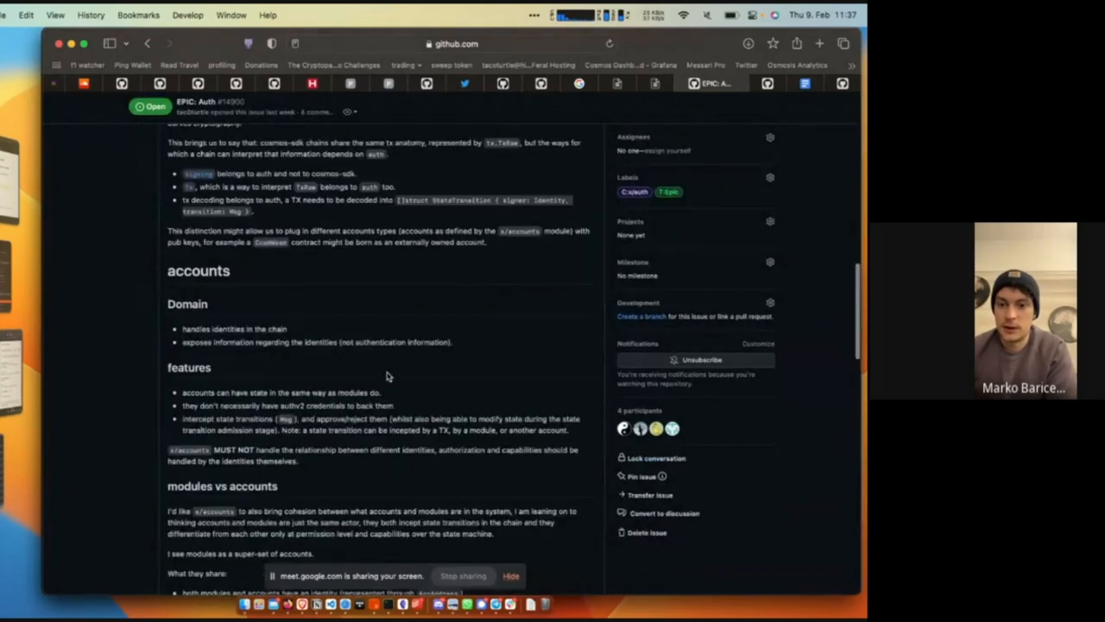
pyautogui.scroll(-3)
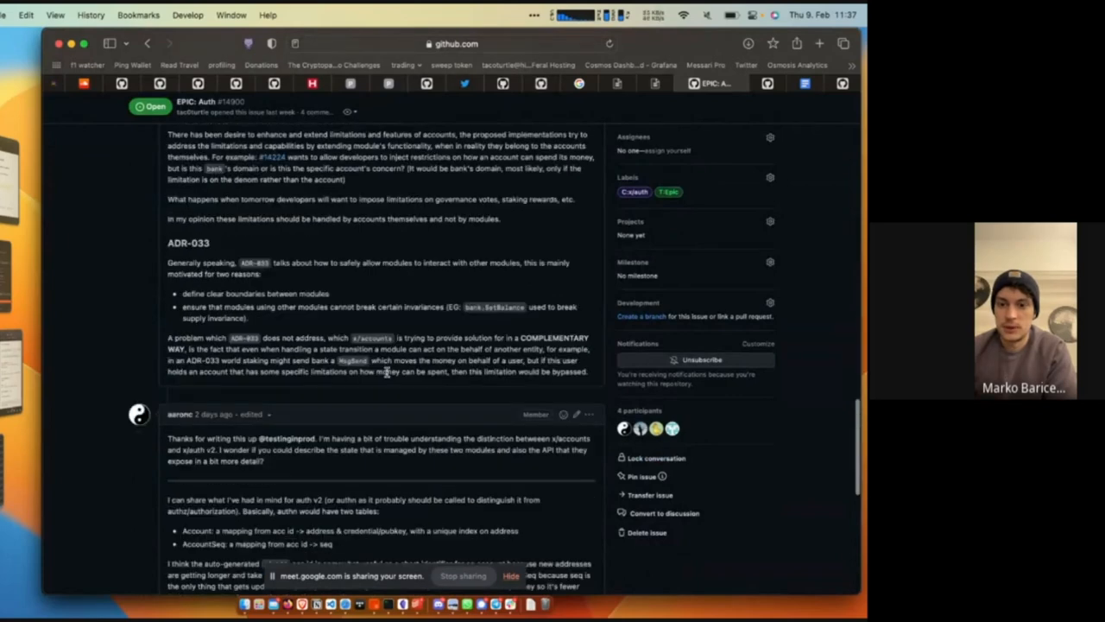
pyautogui.scroll(-3)
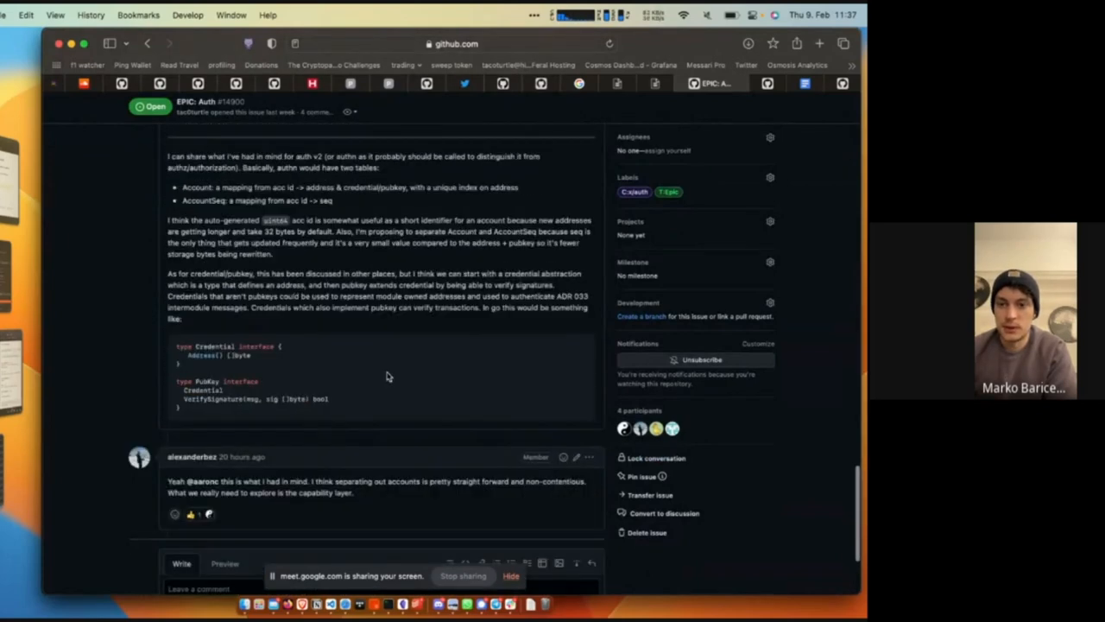
pyautogui.scroll(-3)
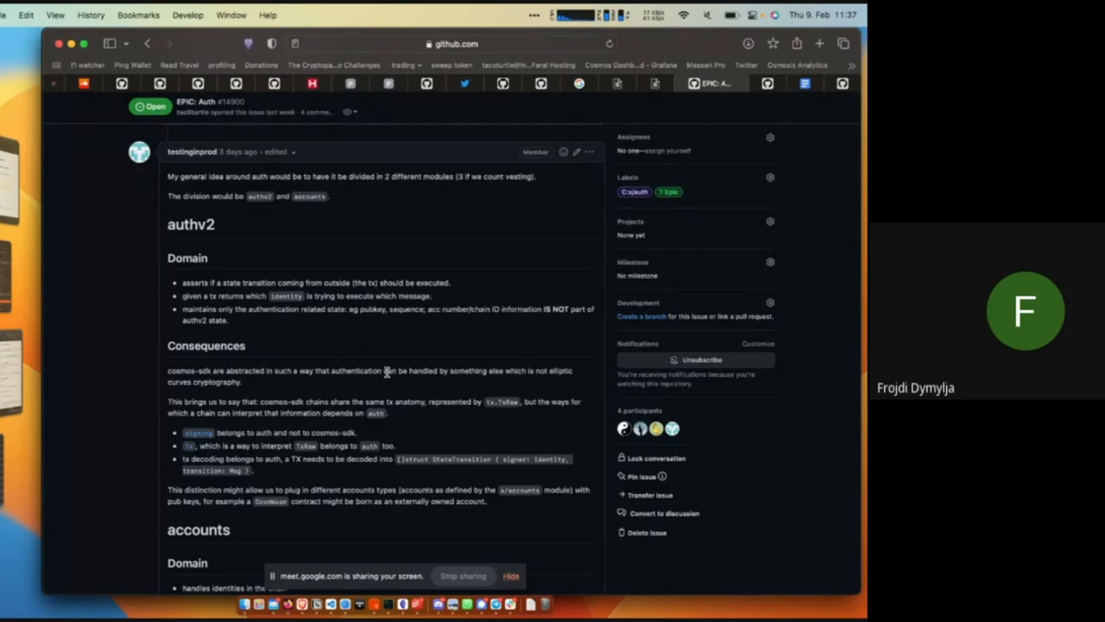
# Step: Post the cosmos-sdk issue #14900 link in the Meet in-call chat
pyautogui.click(454, 44)
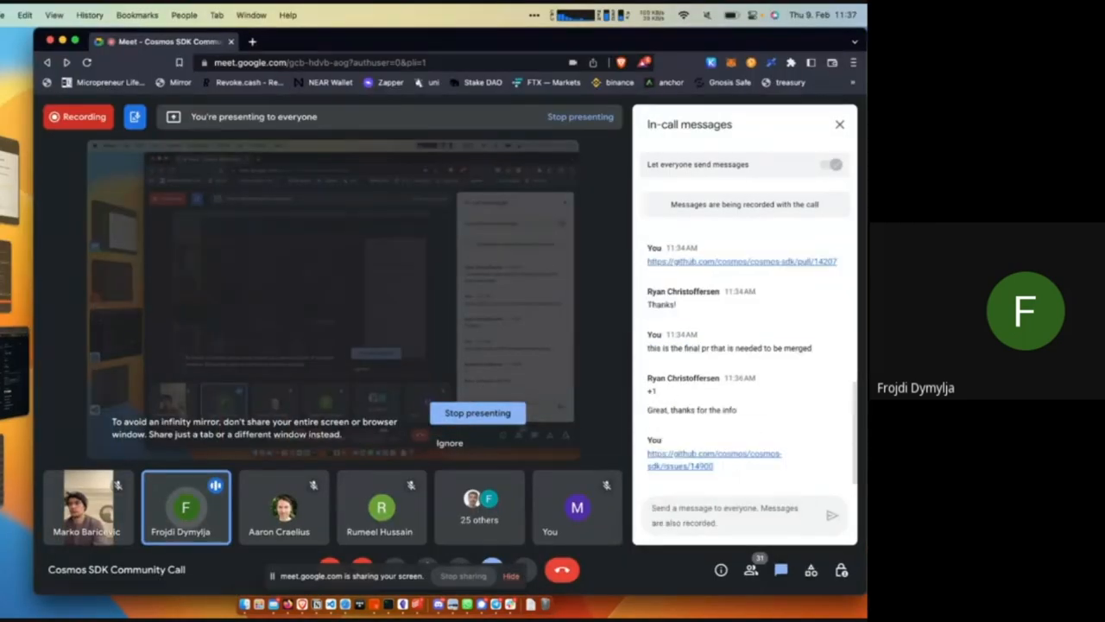
pyautogui.click(713, 459)
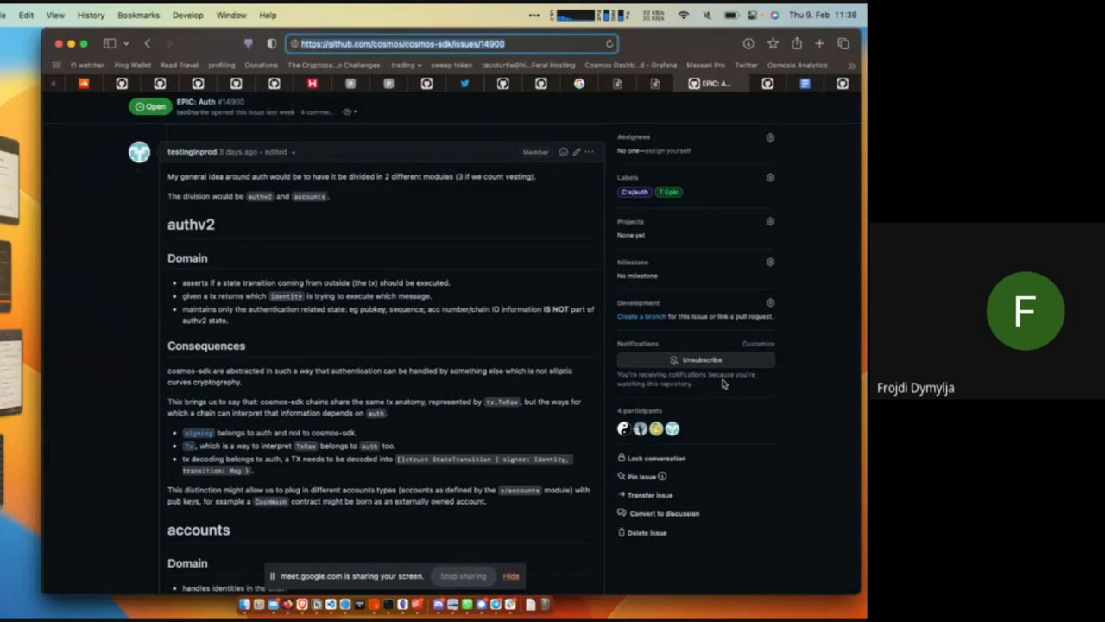
pyautogui.scroll(-3)
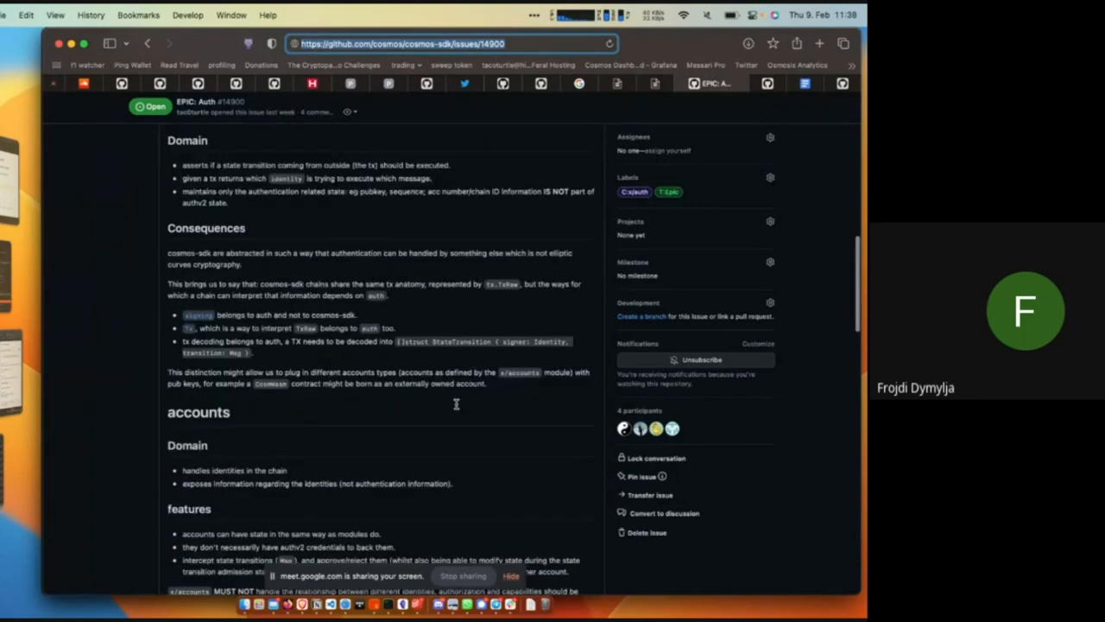
pyautogui.scroll(-3)
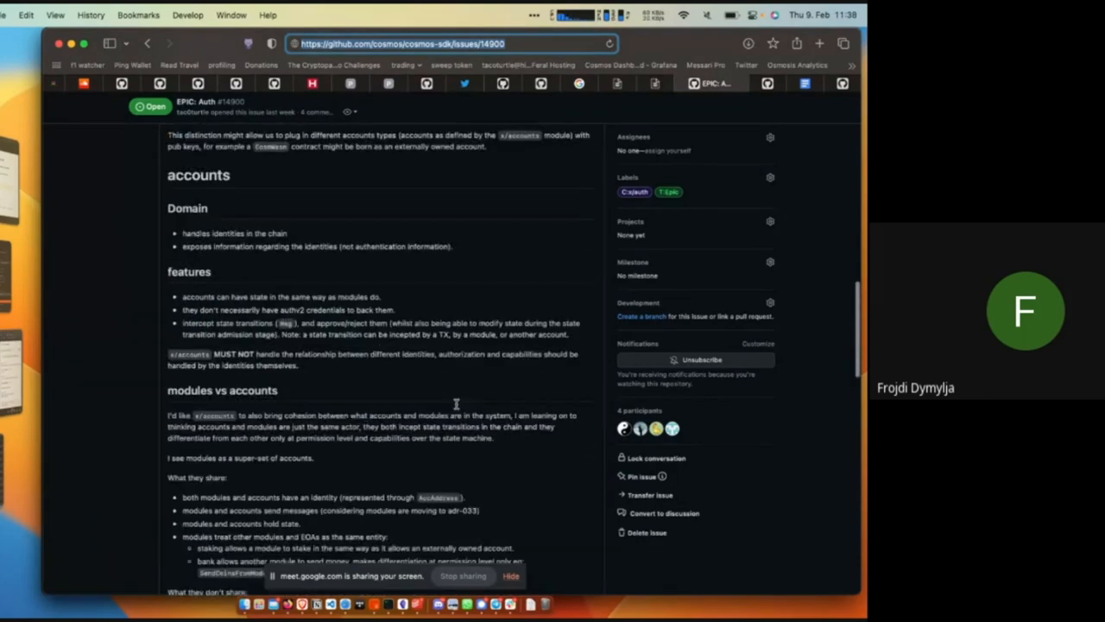
pyautogui.scroll(-3)
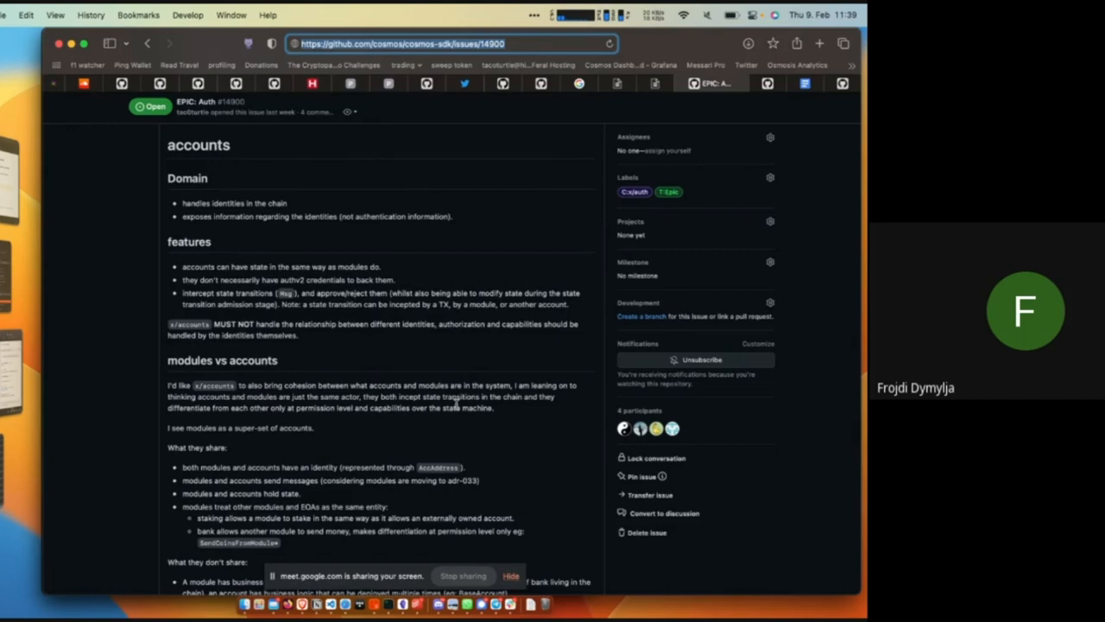
pyautogui.scroll(-3)
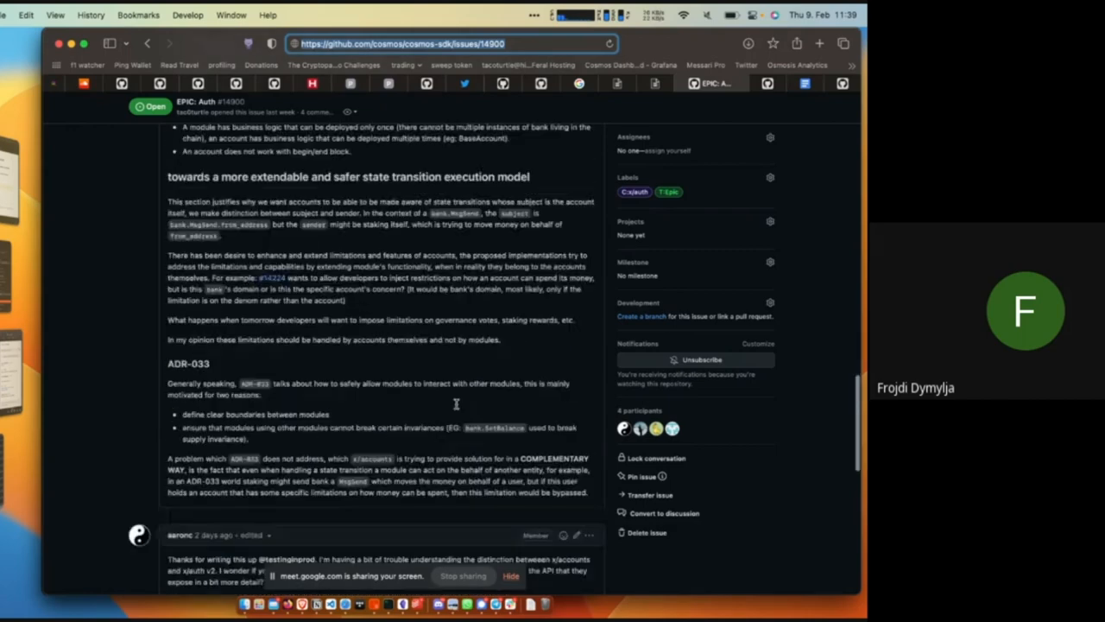
pyautogui.scroll(-3)
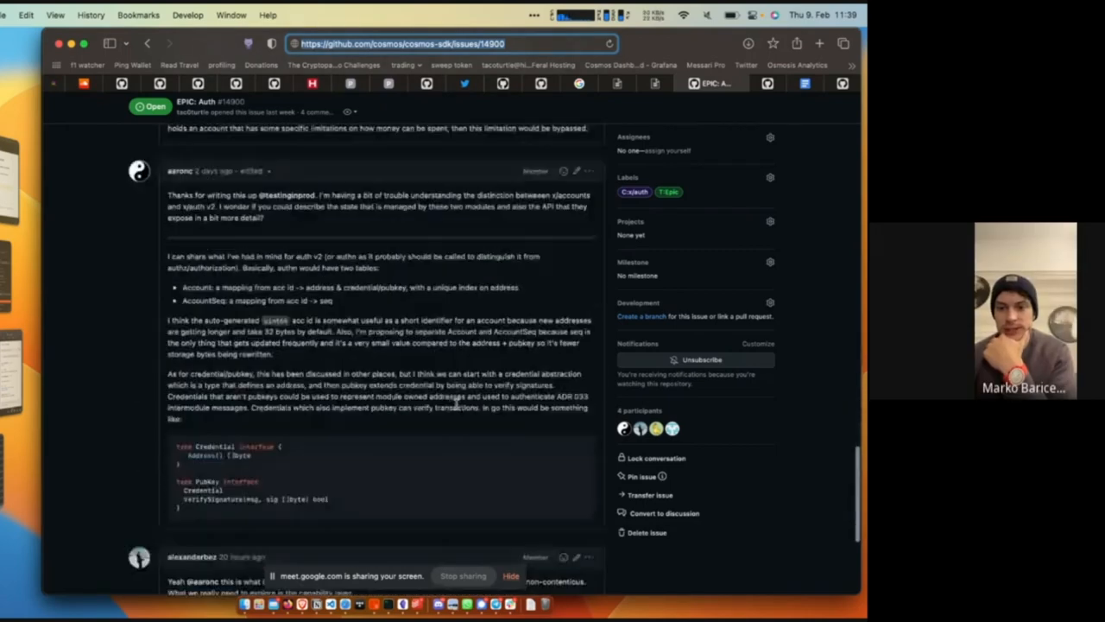
pyautogui.scroll(-3)
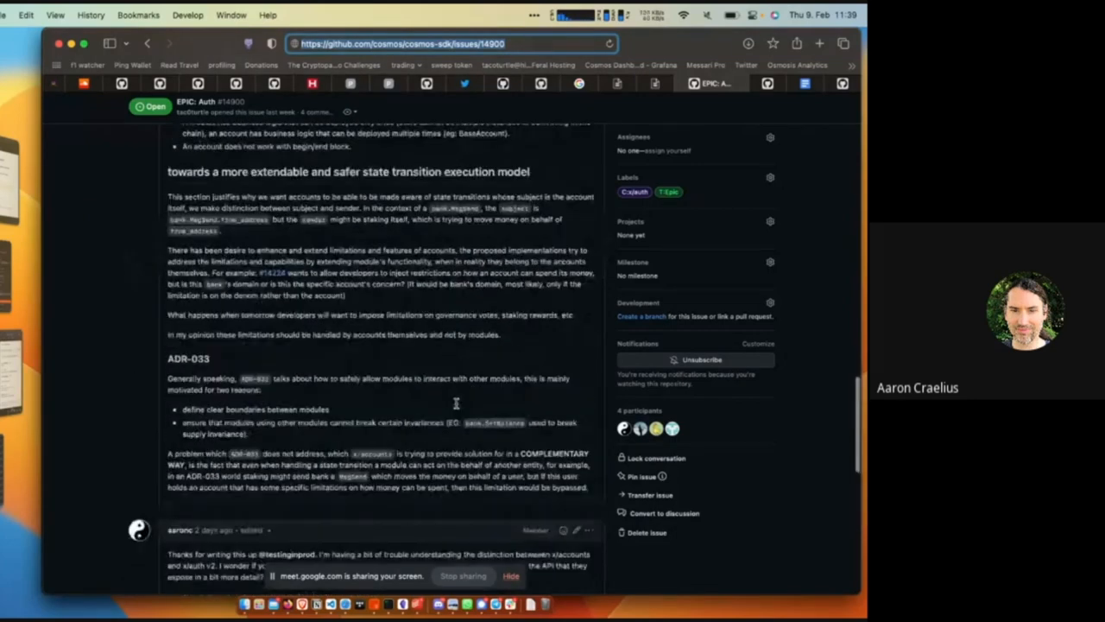
pyautogui.scroll(3)
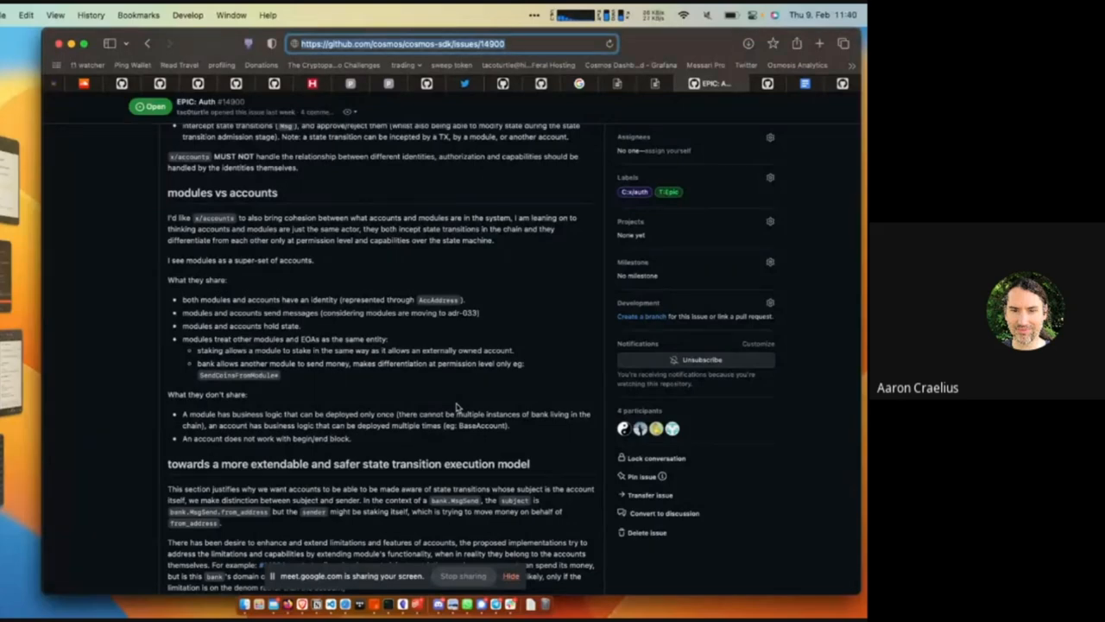
pyautogui.scroll(-3)
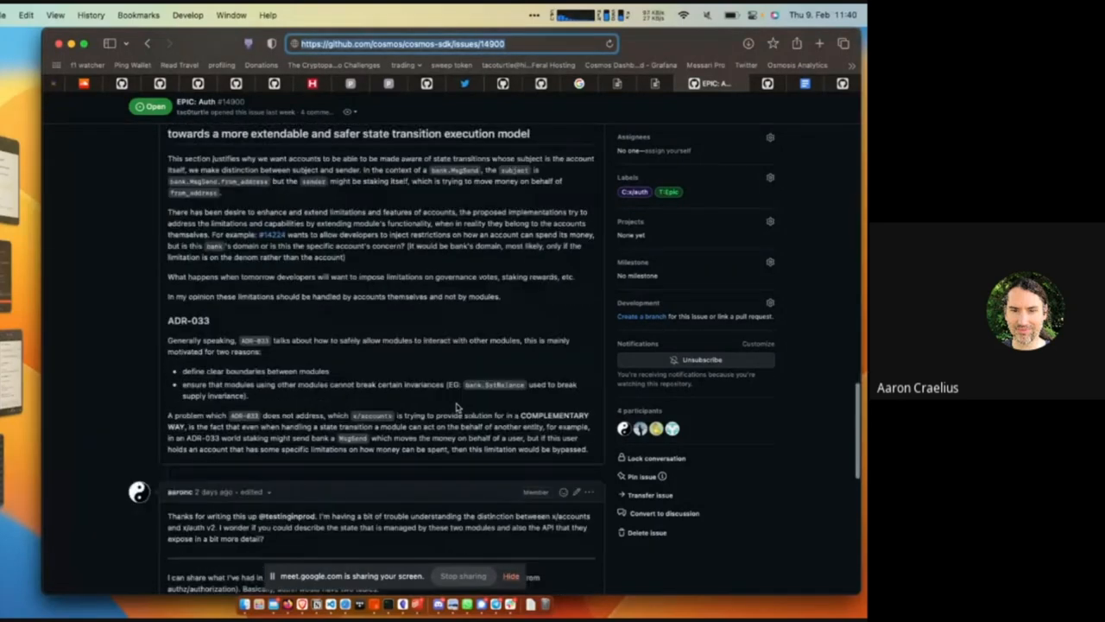
pyautogui.scroll(-3)
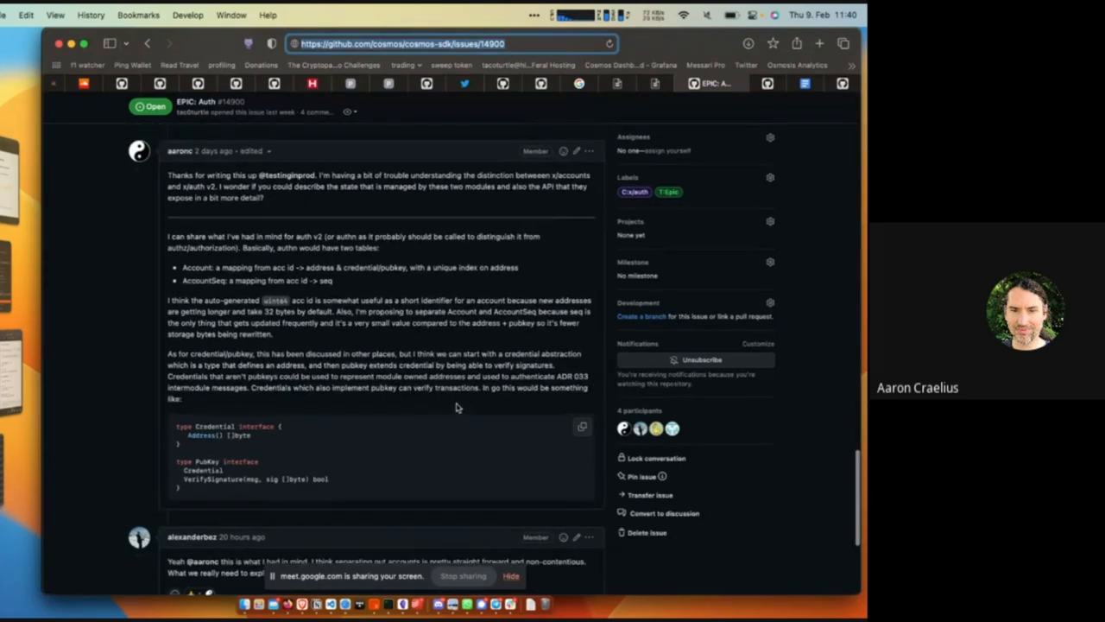
pyautogui.scroll(-3)
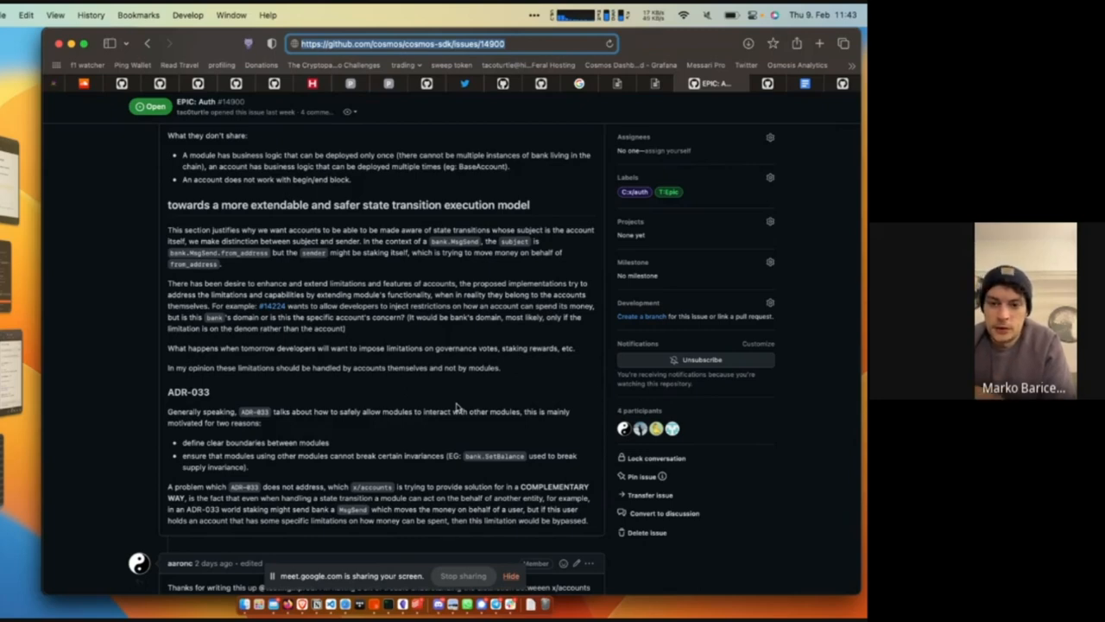
pyautogui.scroll(-3)
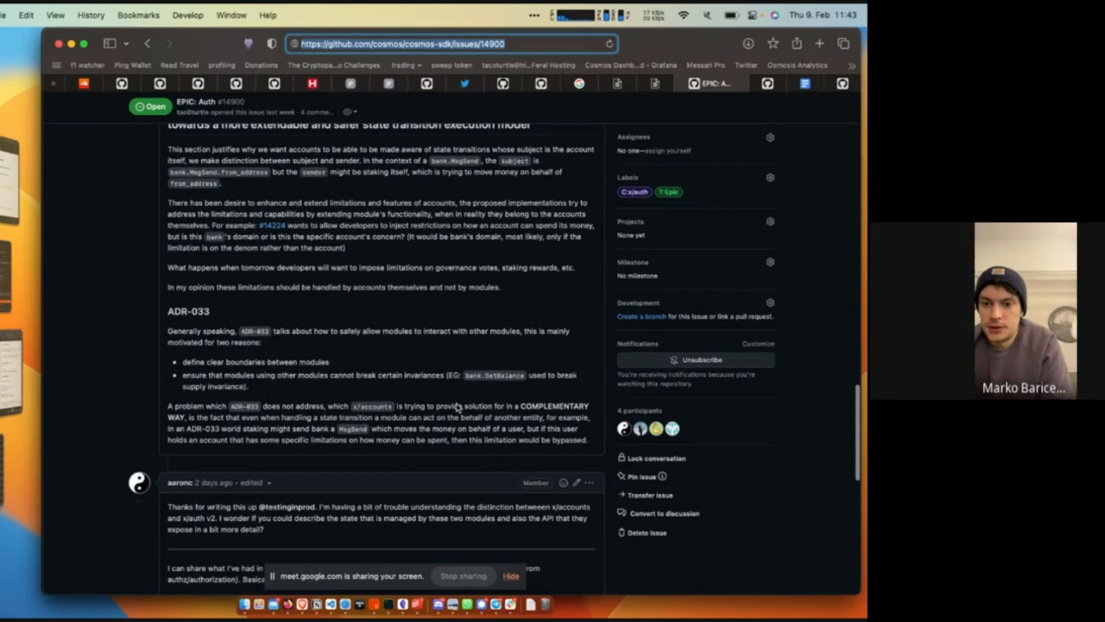
pyautogui.scroll(-3)
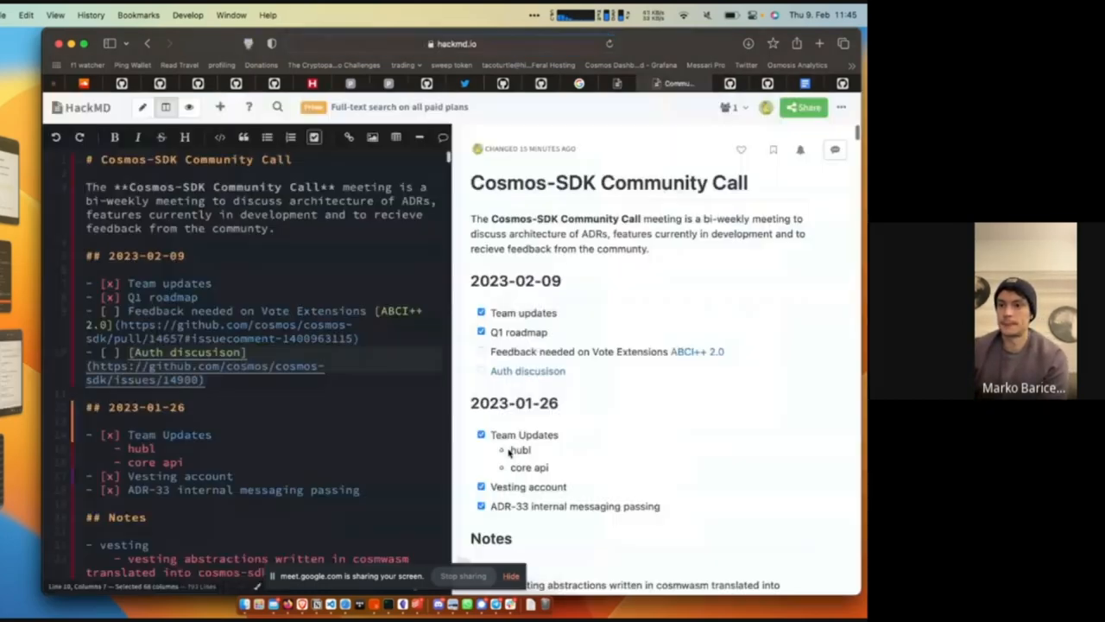
# Step: Tick Auth discussion and retitle the feedback item to 'Vote Extensions ABCI++ 2.0'
pyautogui.click(481, 370)
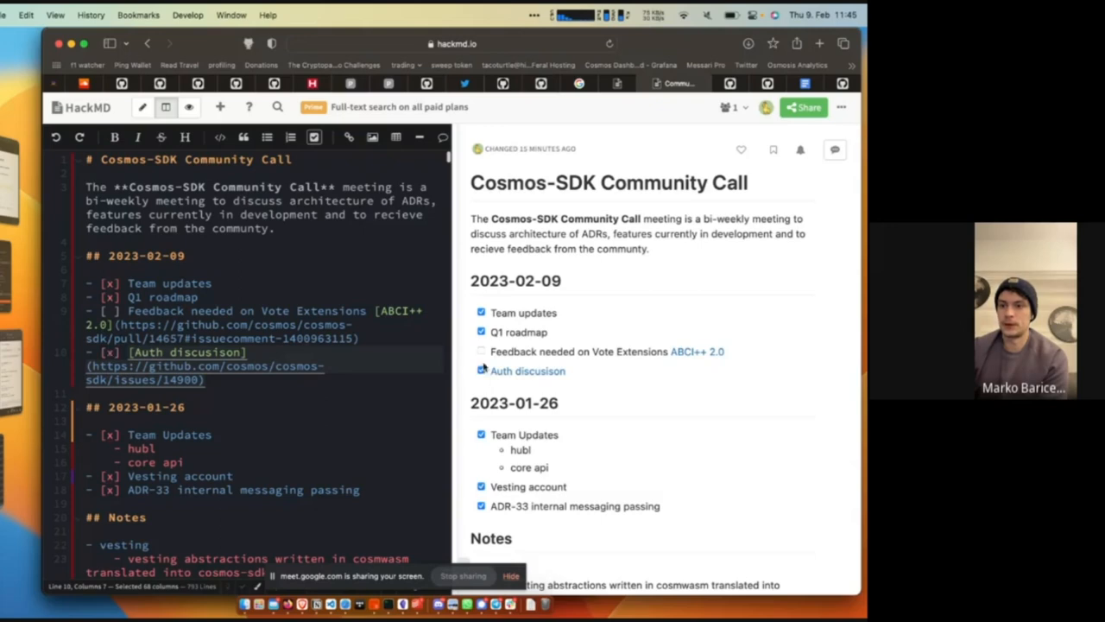
pyautogui.click(481, 352)
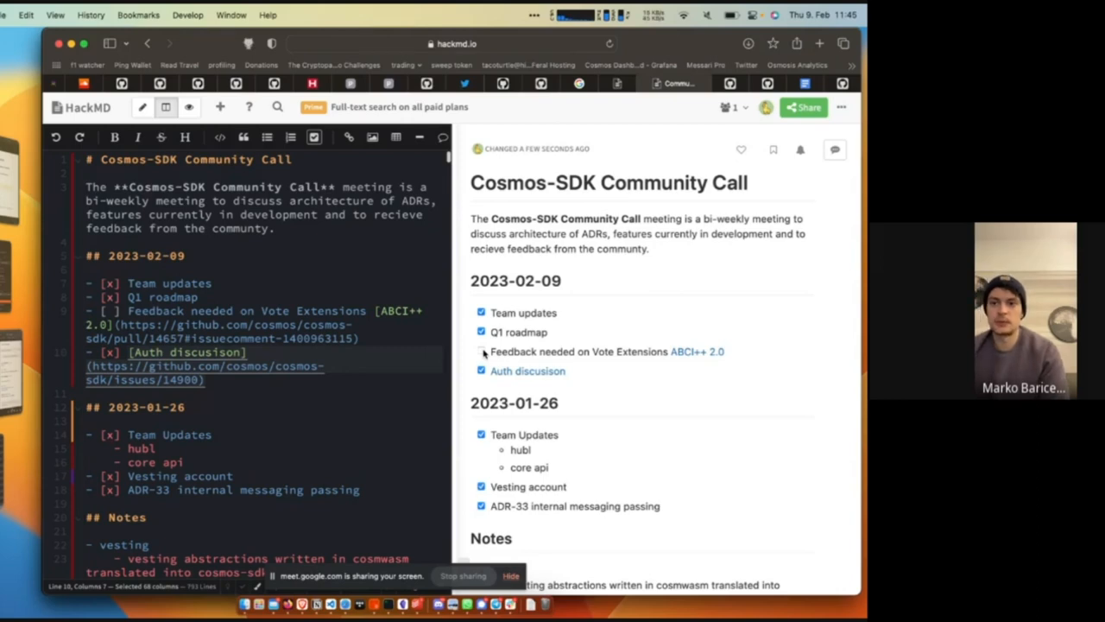
pyautogui.click(481, 351)
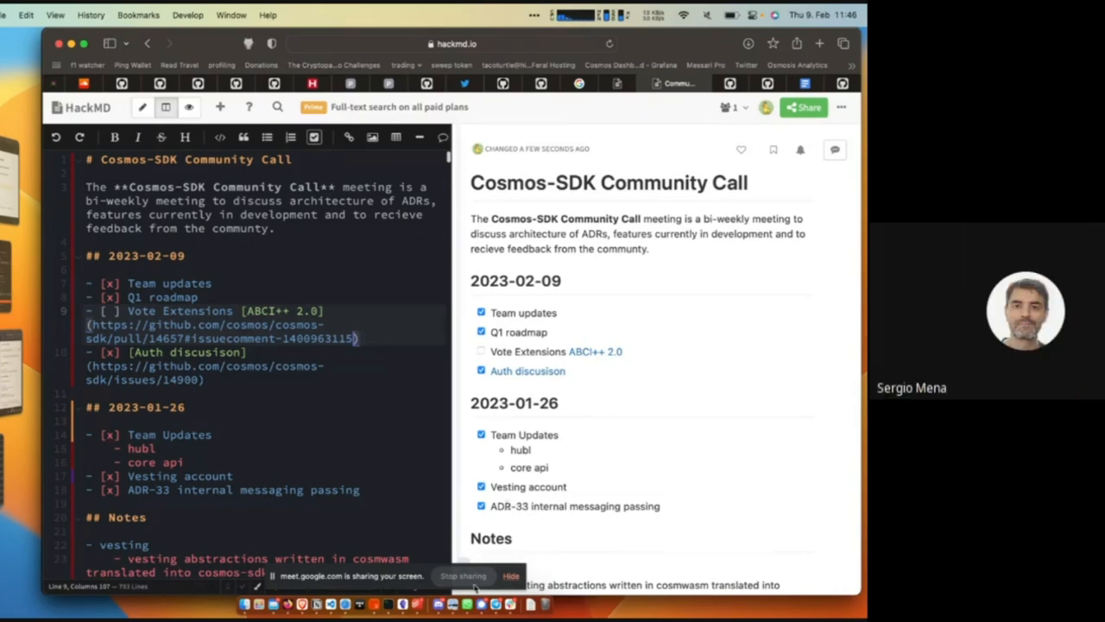
pyautogui.moveTo(477, 579)
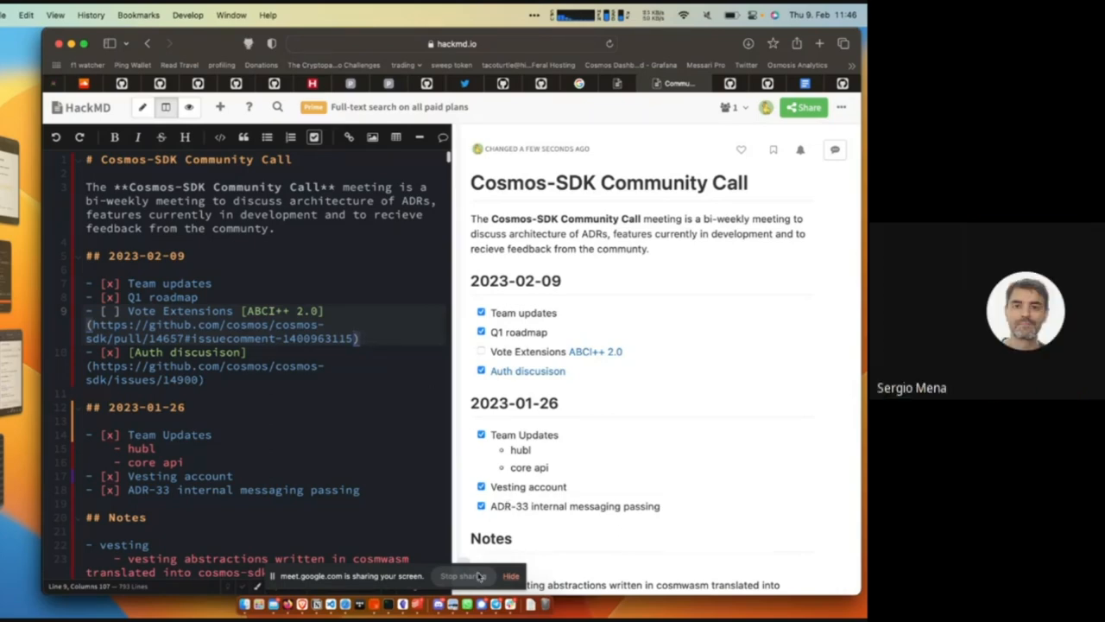